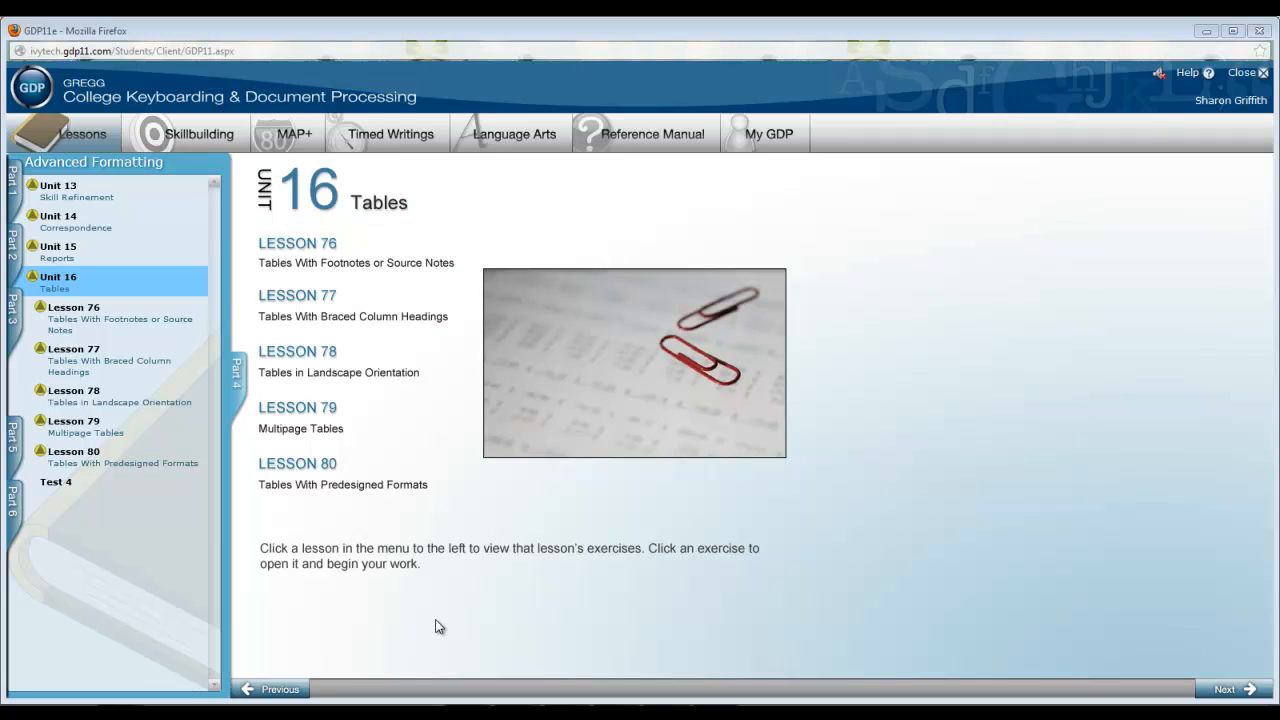
{"action": "mouse_move", "coordinate": [408, 630]}
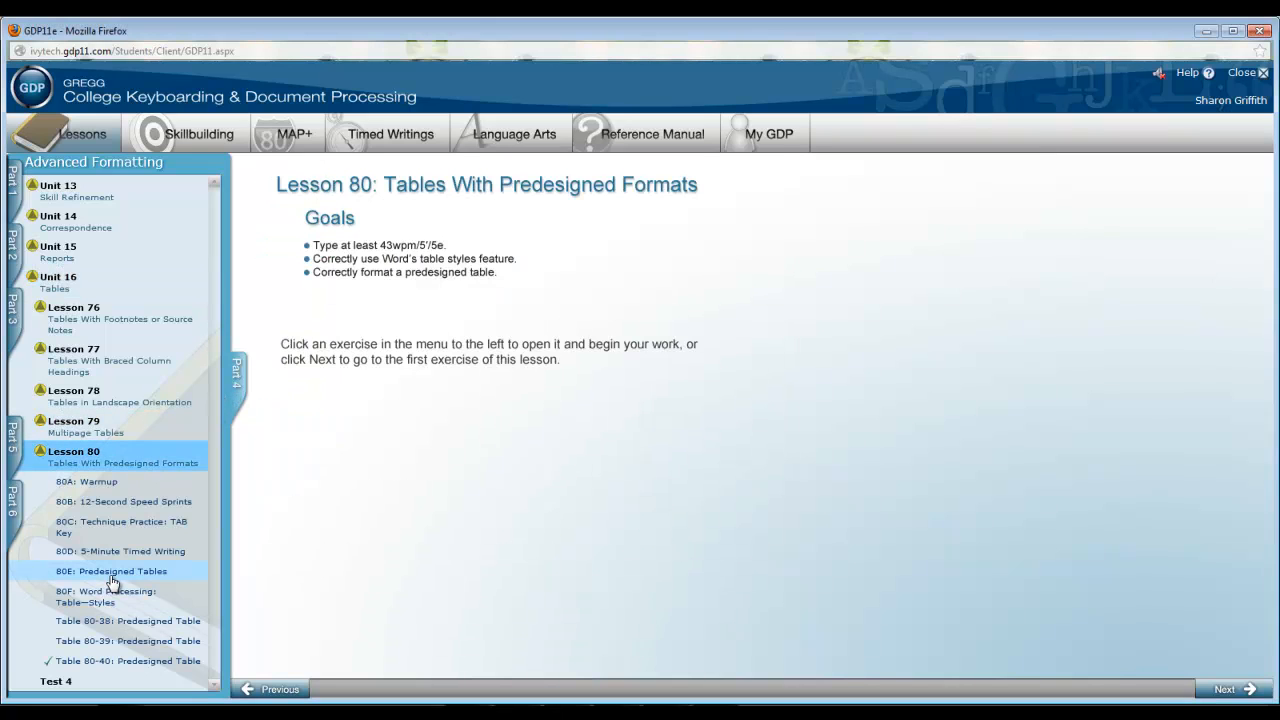
Navigate Lesson 80's 80F Word Processing to the Table 80-38 Predesigned Table exercise
{"action": "left_click", "coordinate": [110, 572]}
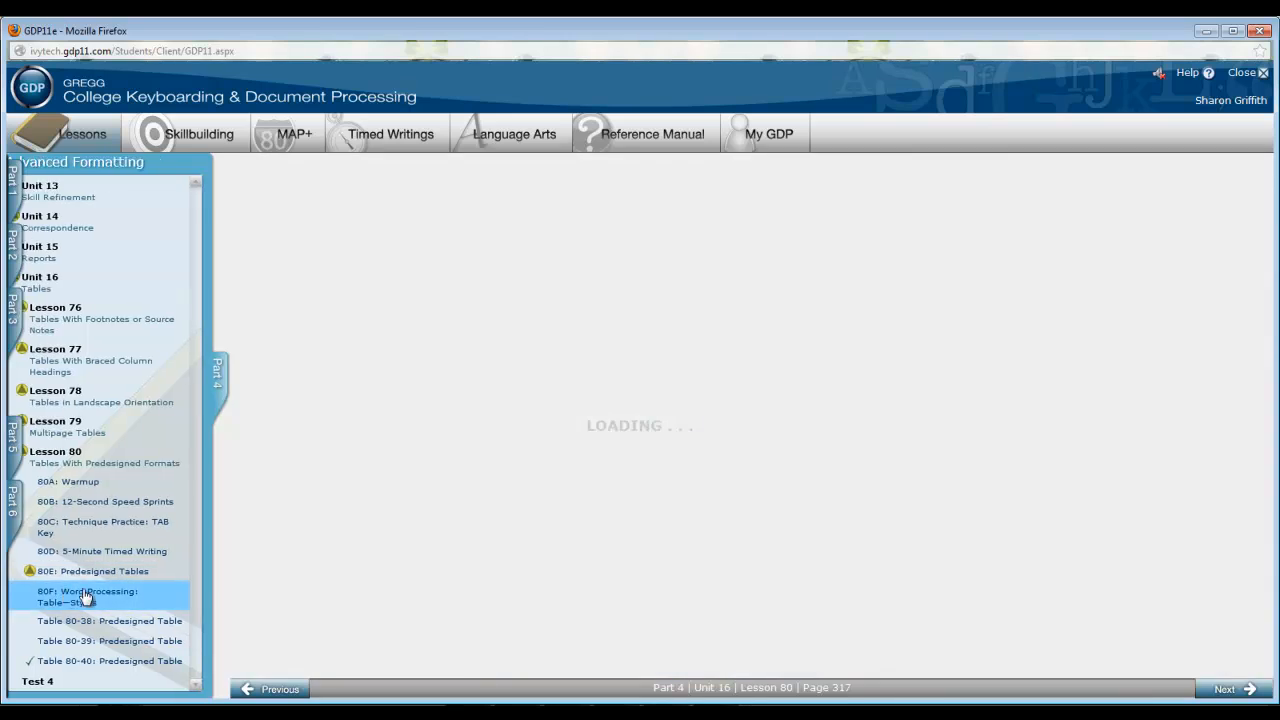
{"action": "left_click", "coordinate": [88, 596]}
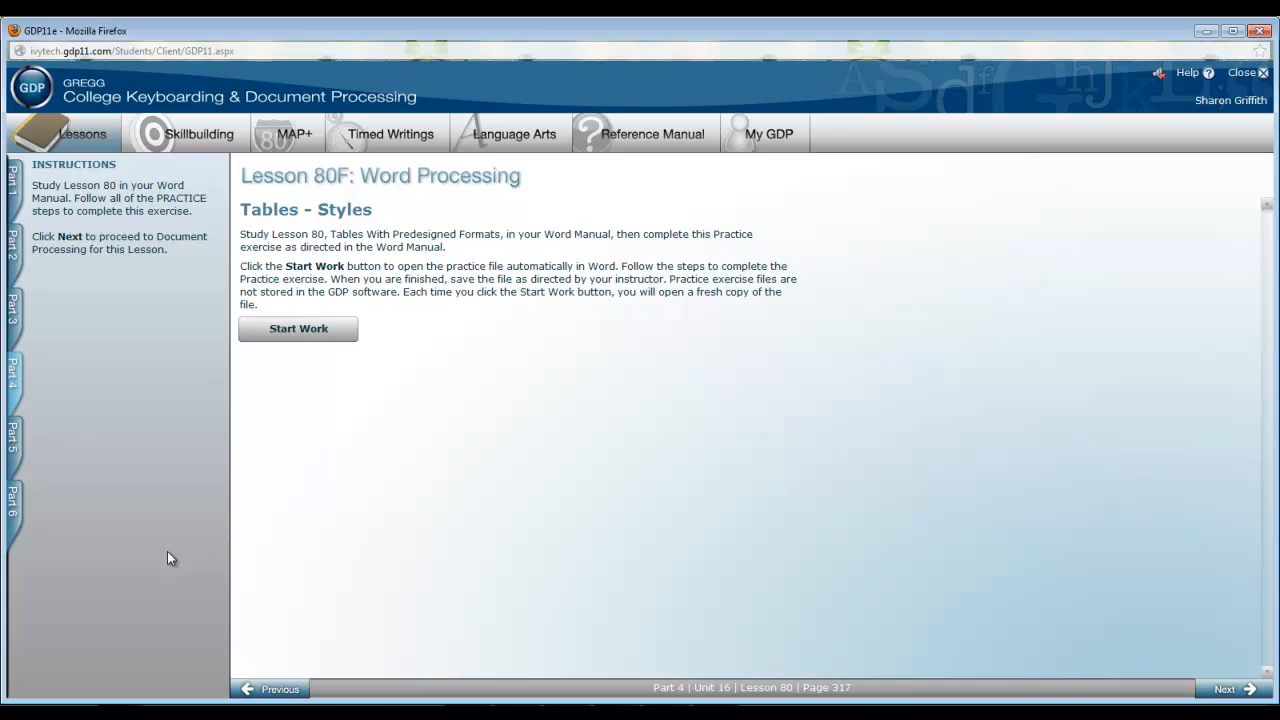
{"action": "left_click", "coordinate": [12, 376]}
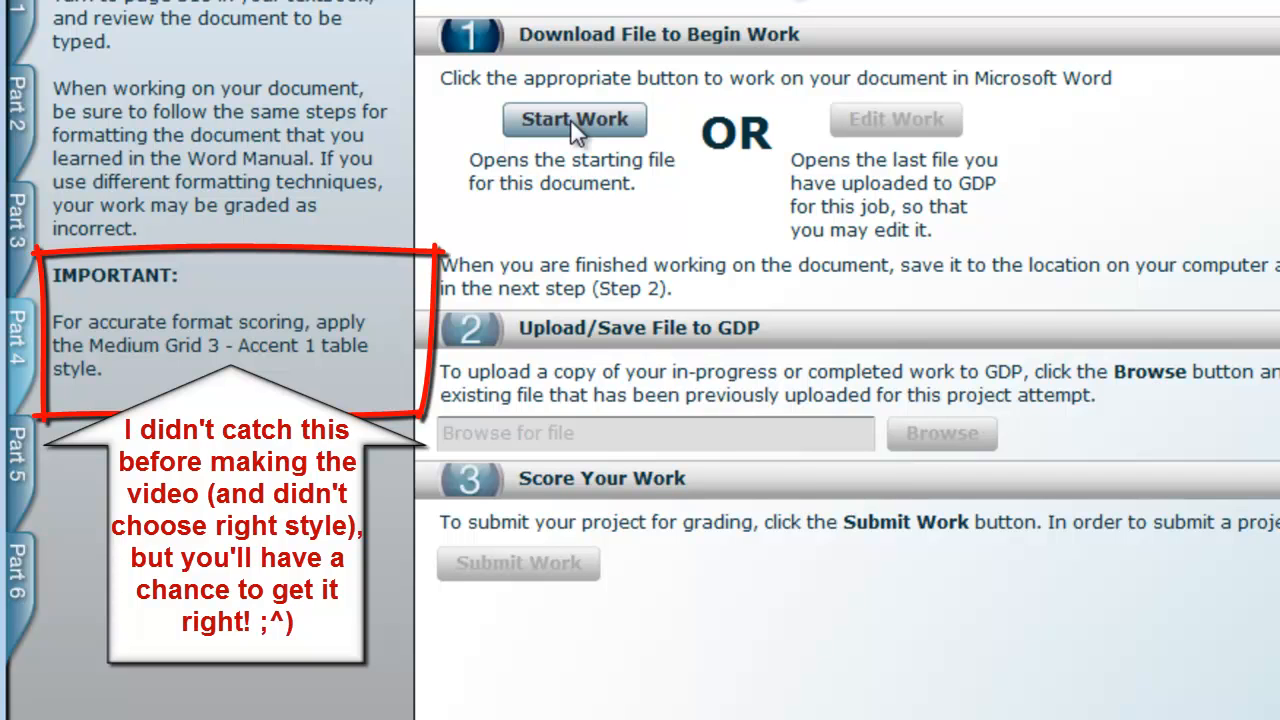
Download the Table 80-38 starting file and open it in Word
{"action": "left_click", "coordinate": [574, 120]}
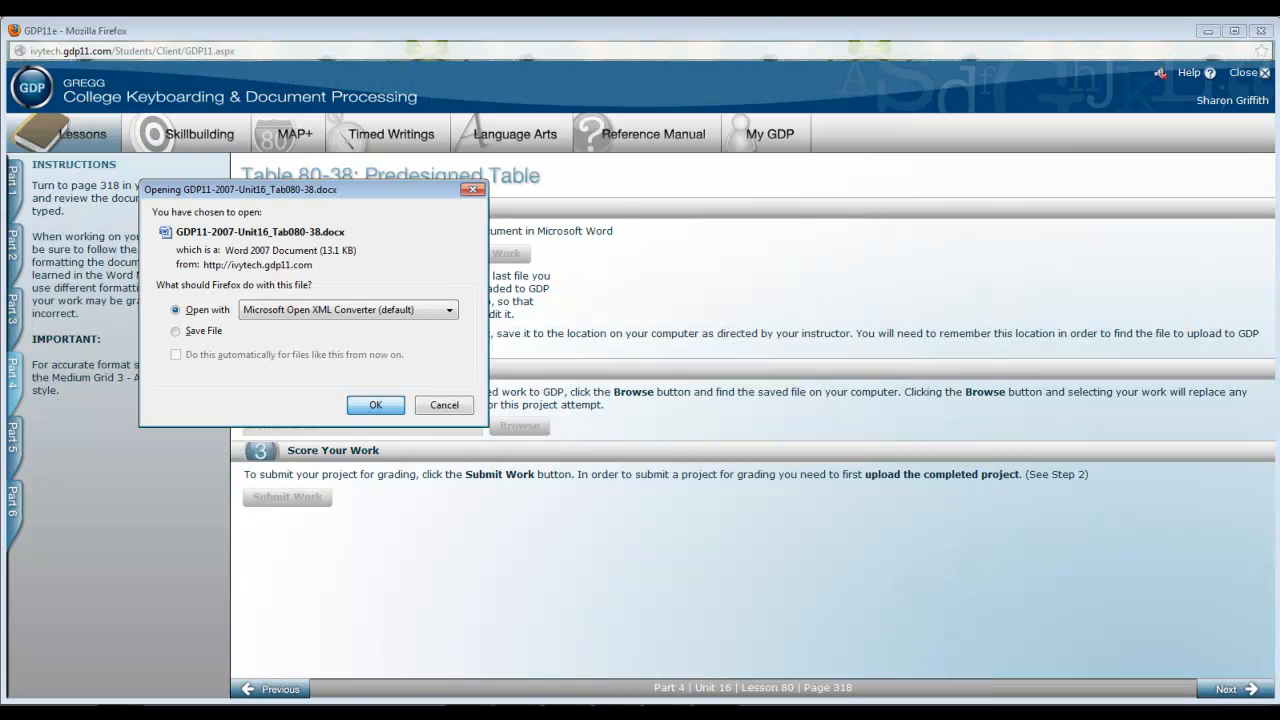
{"action": "left_click", "coordinate": [376, 404]}
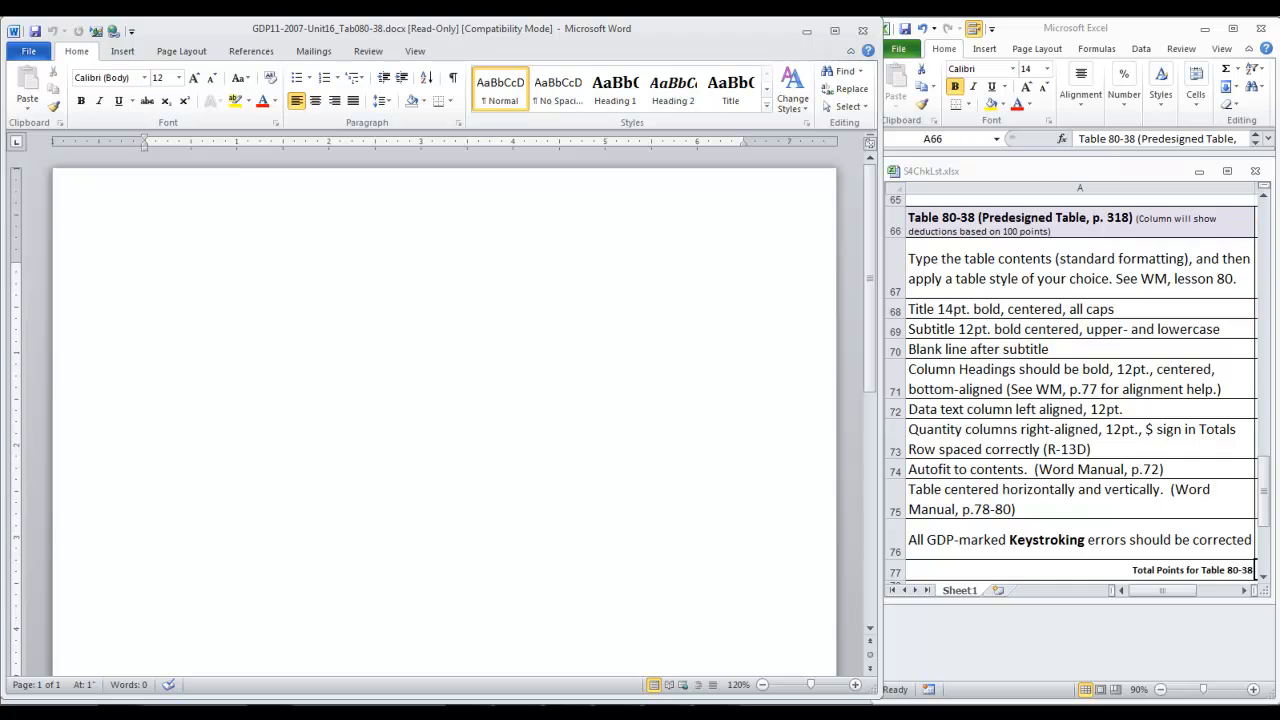
{"action": "mouse_move", "coordinate": [620, 688]}
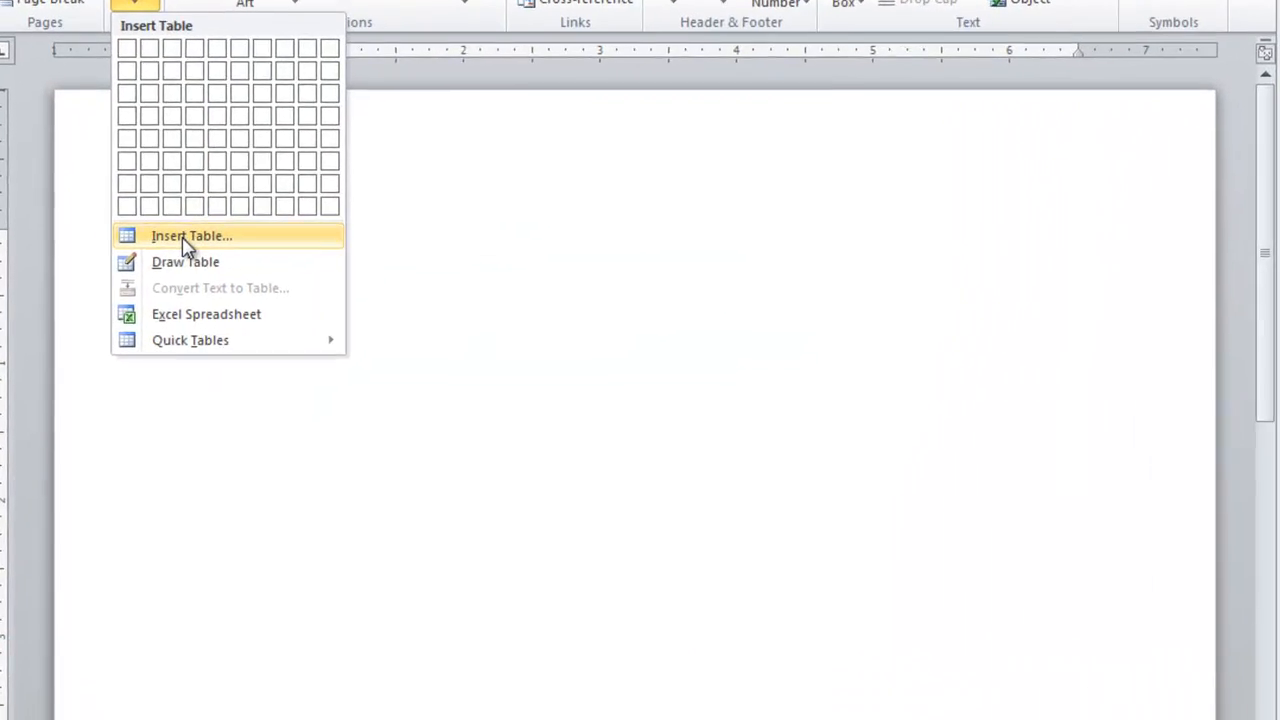
Insert a 4-column, 16-row table and select its top row for the title
{"action": "left_click", "coordinate": [192, 236]}
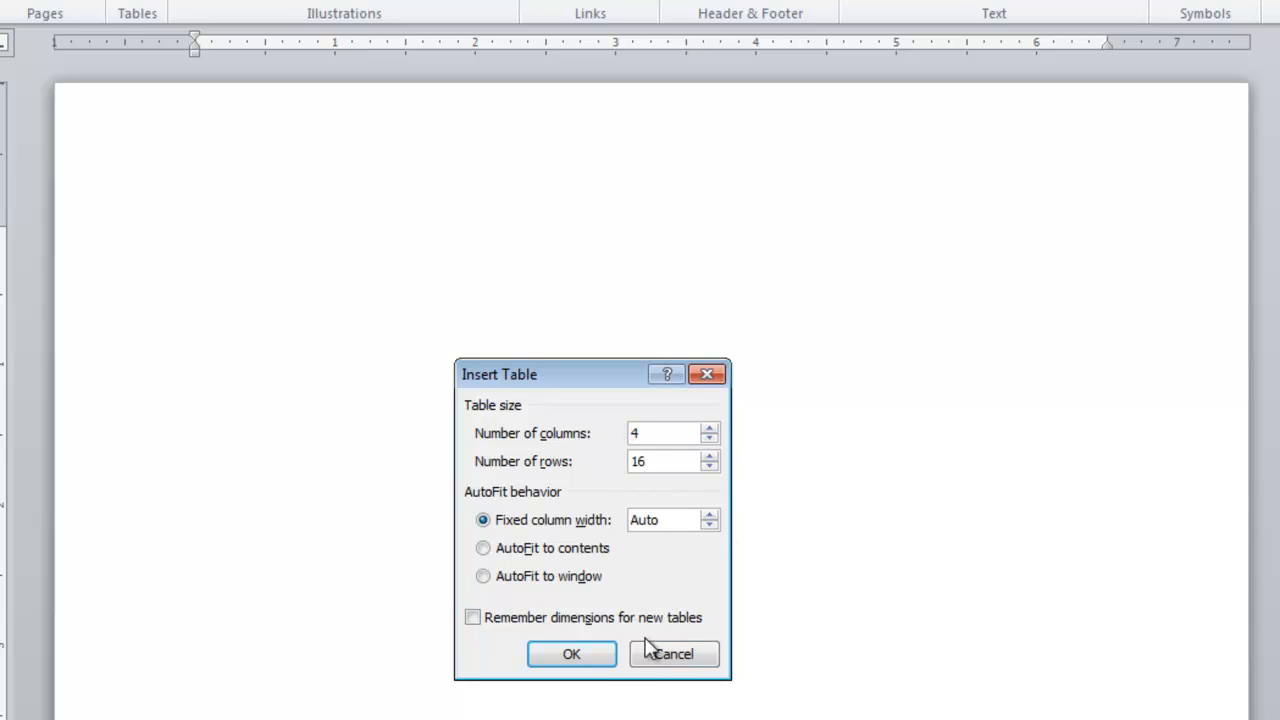
{"action": "left_click", "coordinate": [572, 652]}
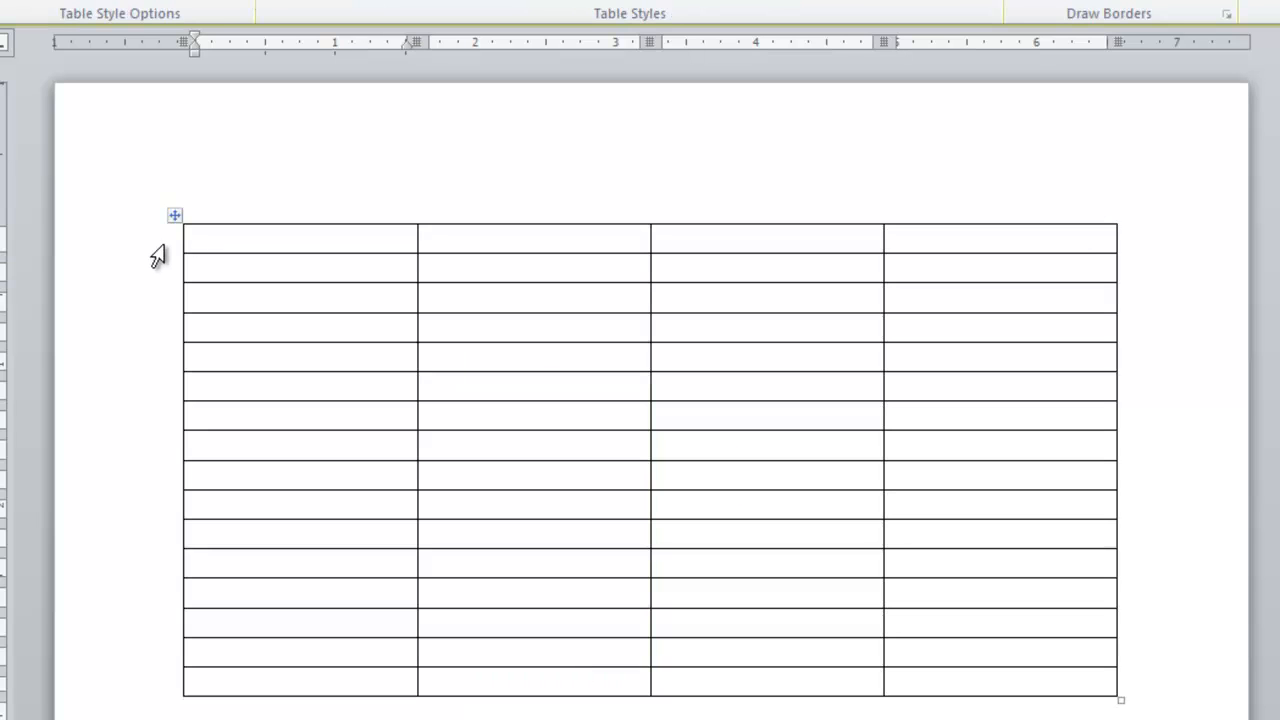
{"action": "left_click", "coordinate": [256, 238]}
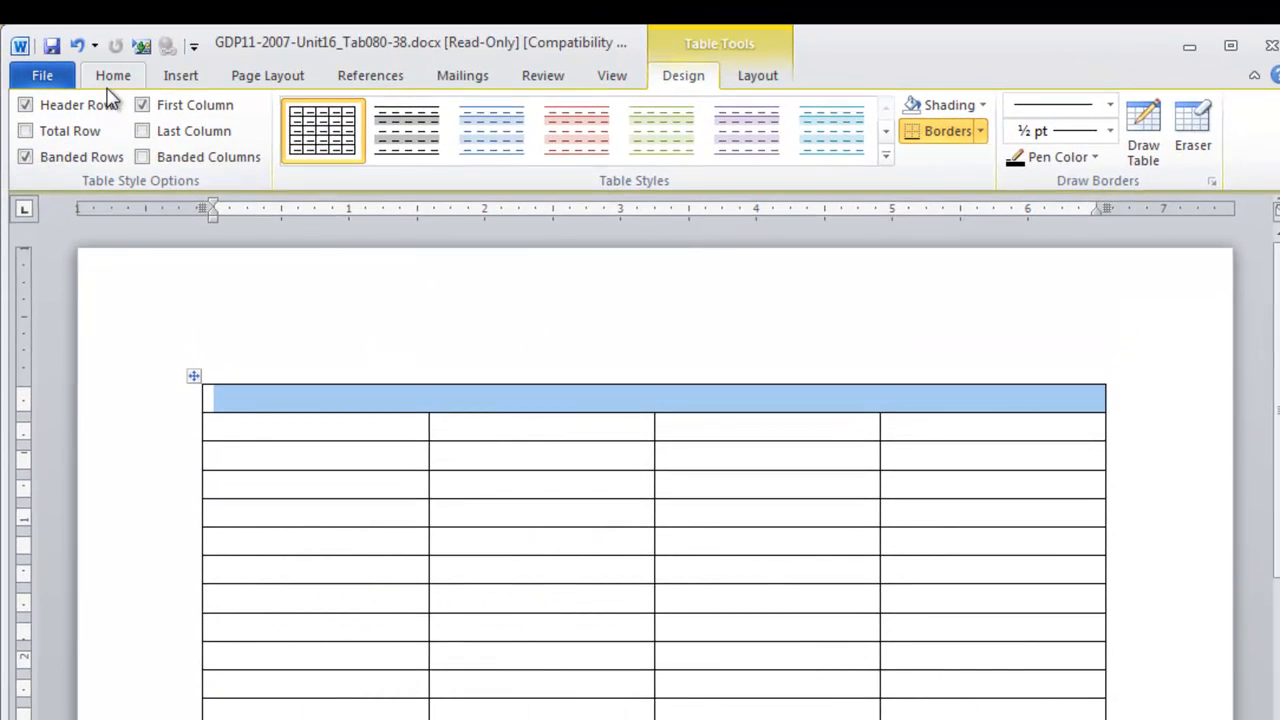
{"action": "left_click", "coordinate": [112, 76]}
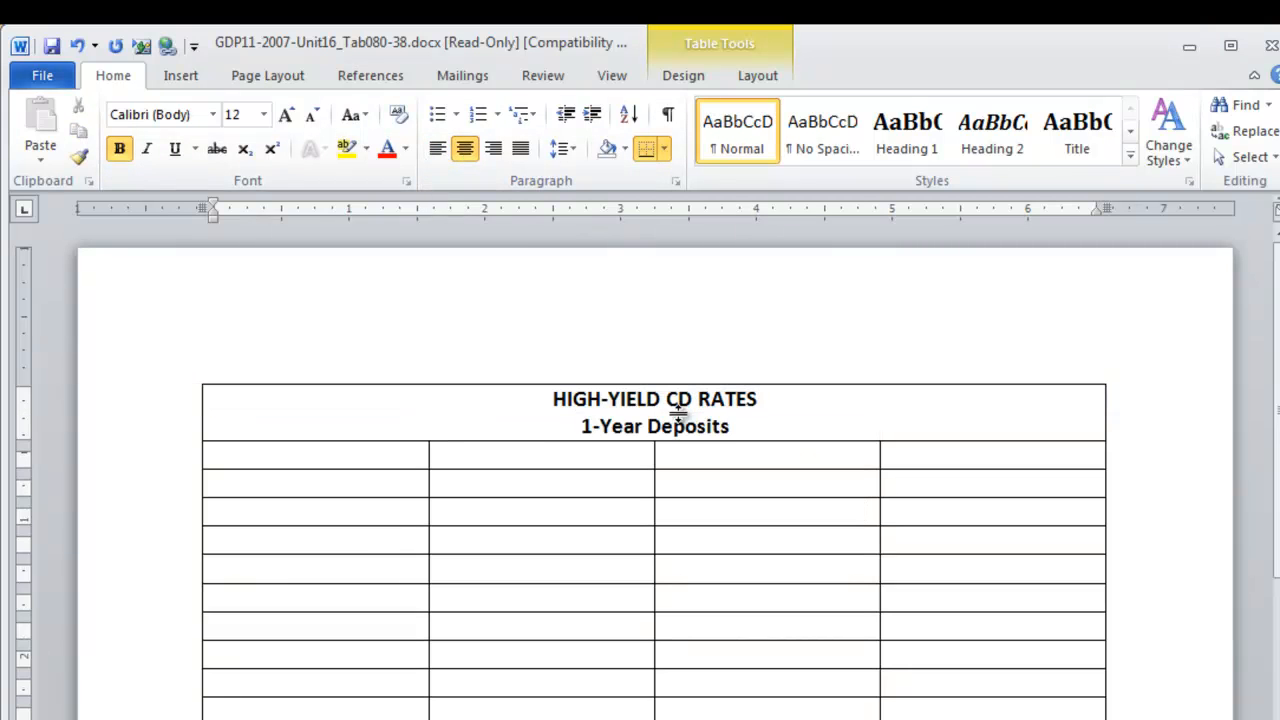
Enlarge the HIGH-YIELD CD RATES title and set up bottom-centered column headings
{"action": "left_click", "coordinate": [656, 452]}
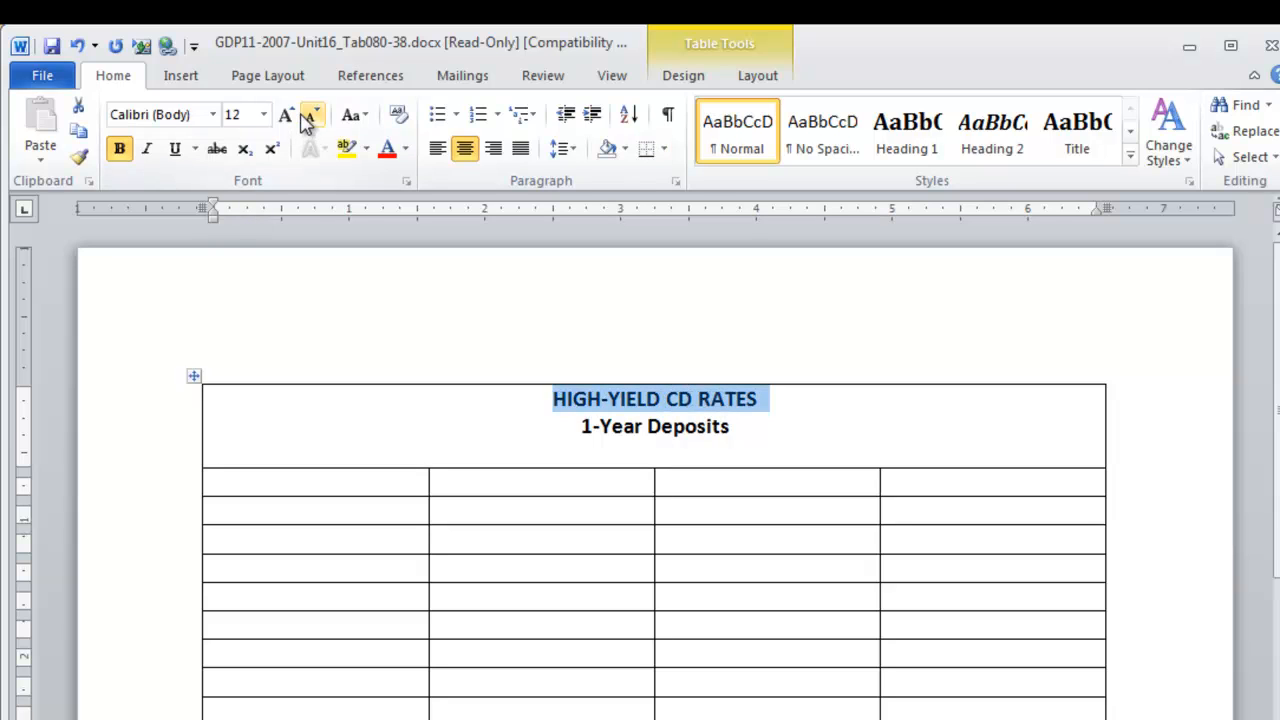
{"action": "left_click", "coordinate": [286, 114]}
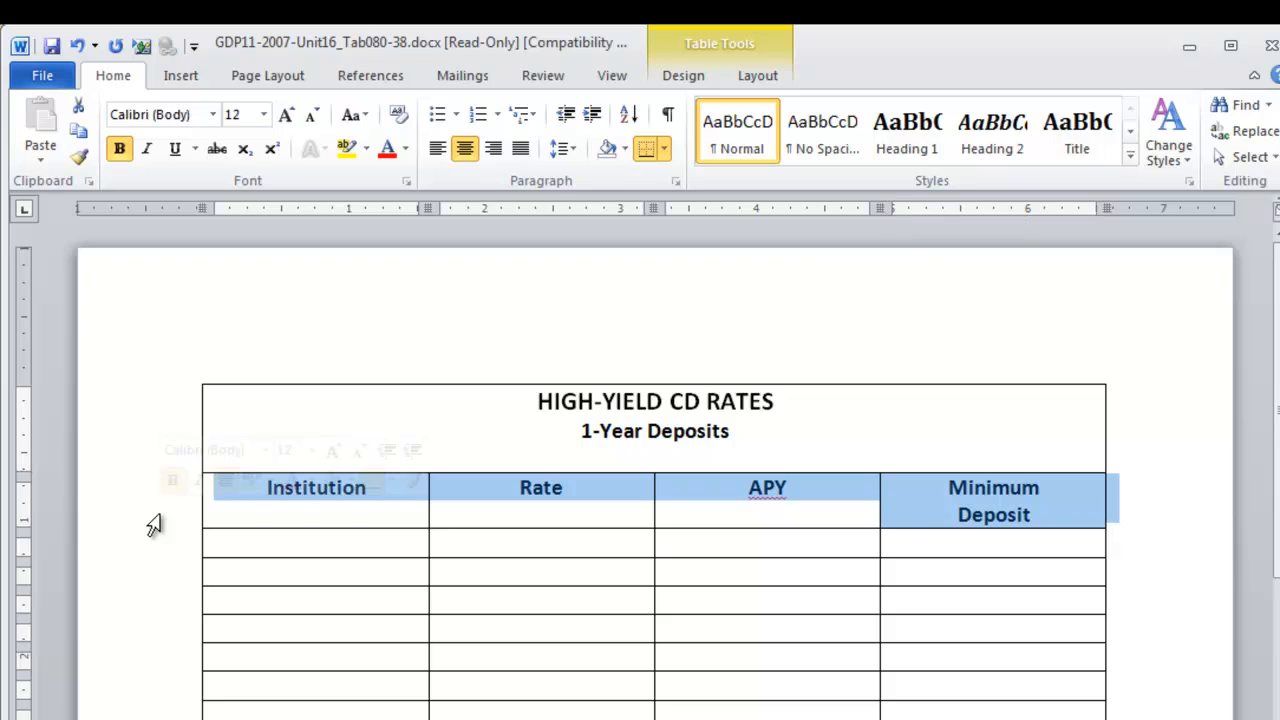
{"action": "left_click", "coordinate": [756, 76]}
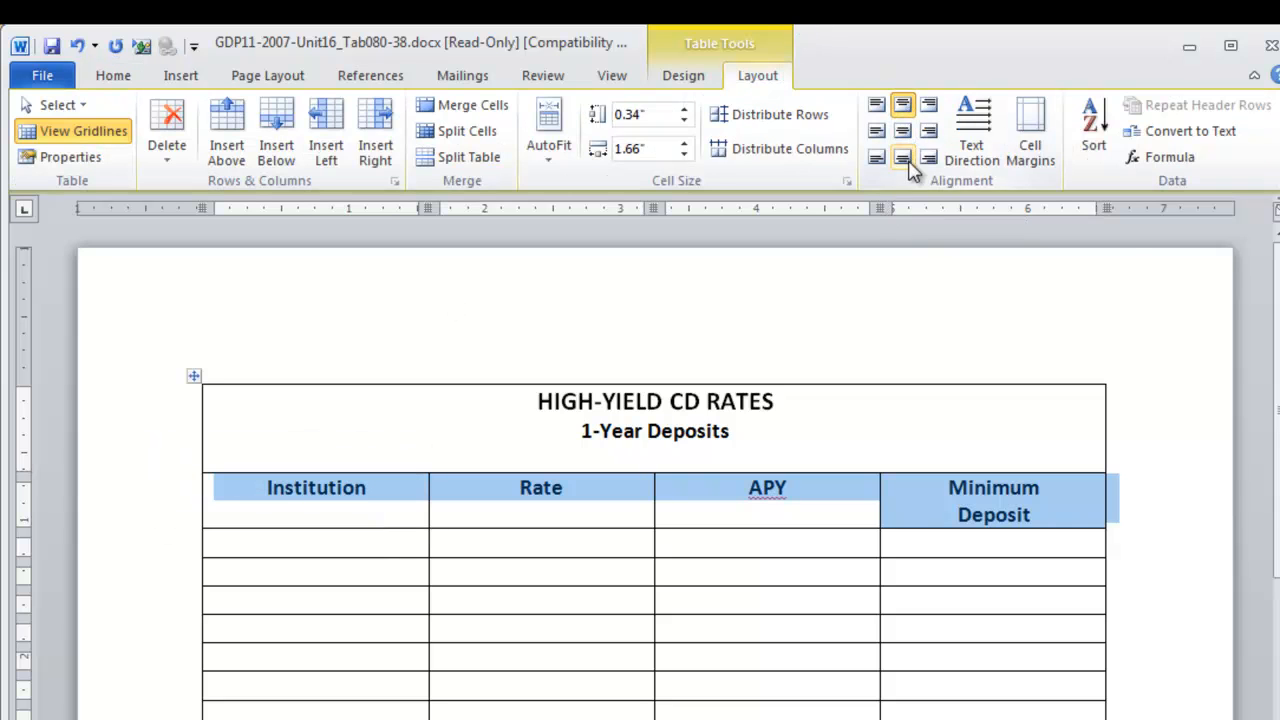
{"action": "mouse_move", "coordinate": [900, 158]}
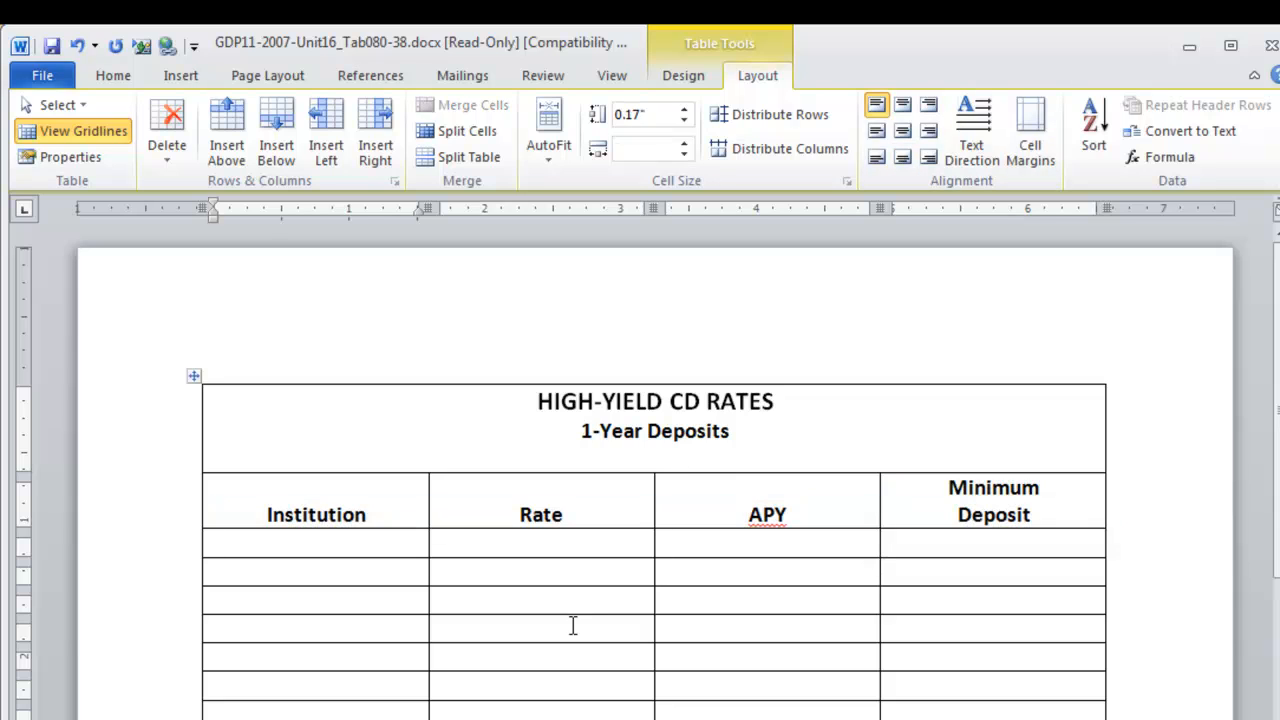
{"action": "mouse_move", "coordinate": [588, 632]}
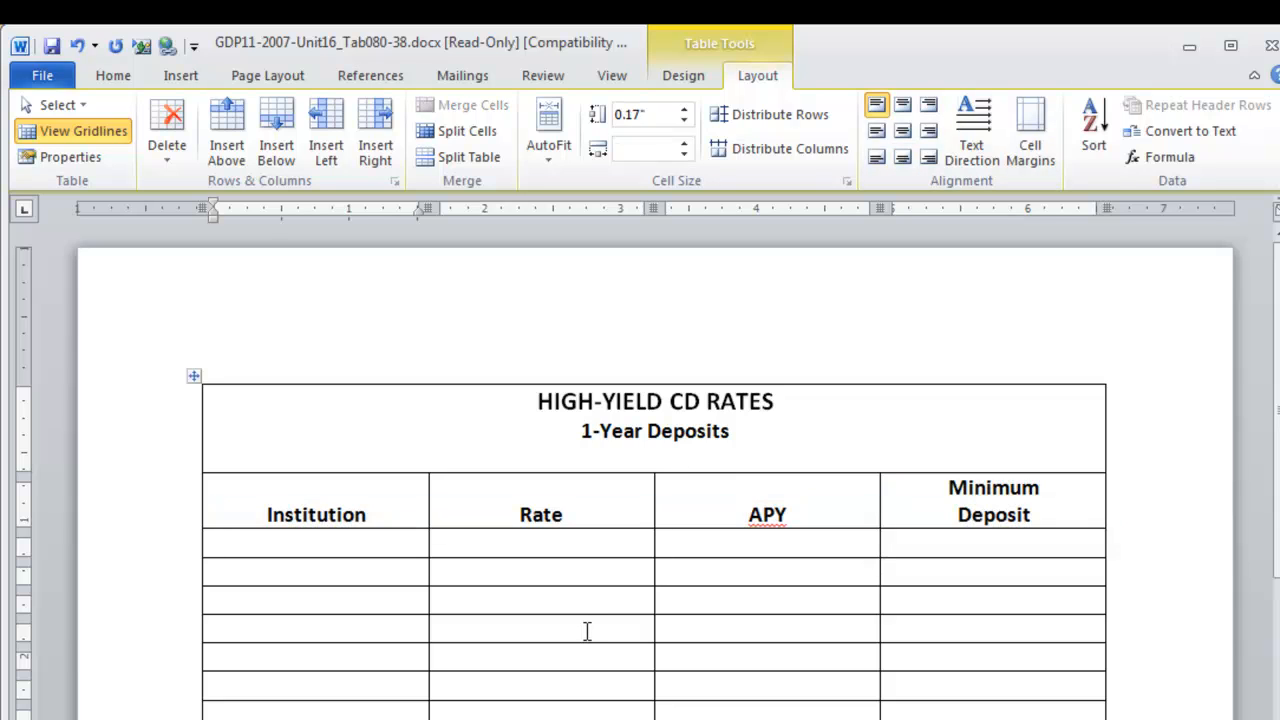
Enter ADSCapital.com at 2.45% and 2.70%, ending the Average row with $4,847
{"action": "type", "text": "ADSCapital.com"}
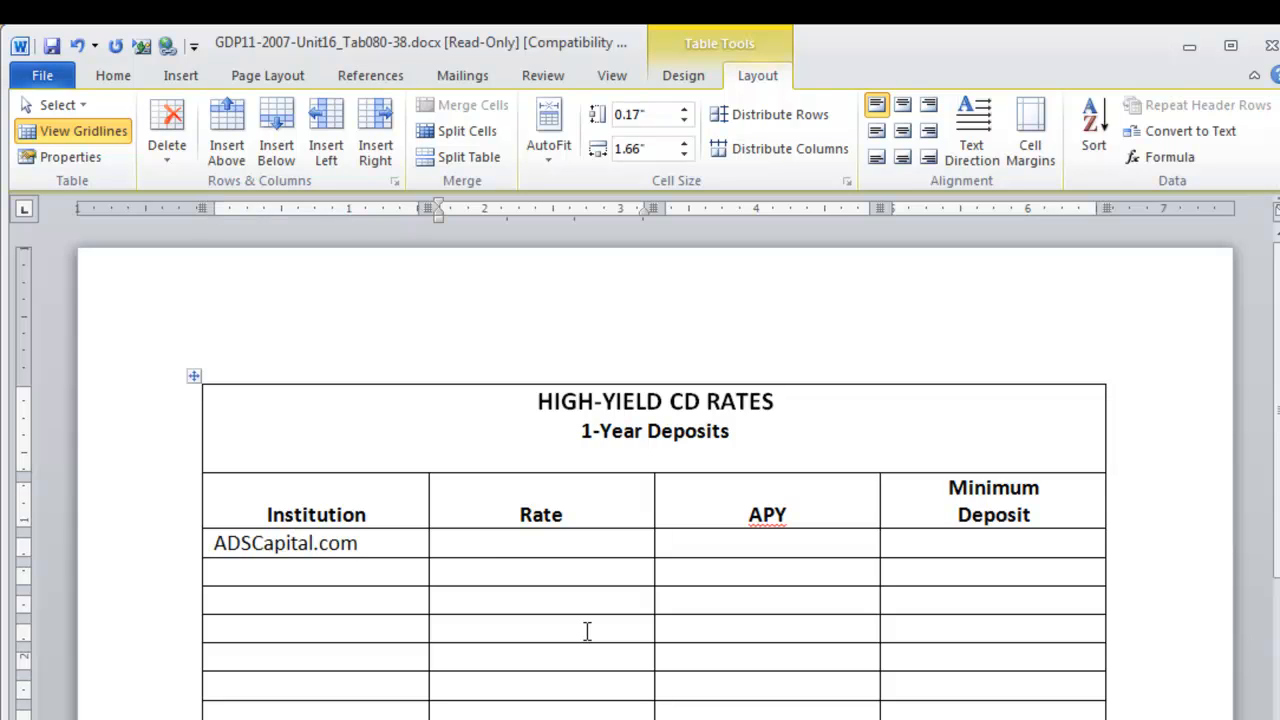
{"action": "type", "text": "2.45%"}
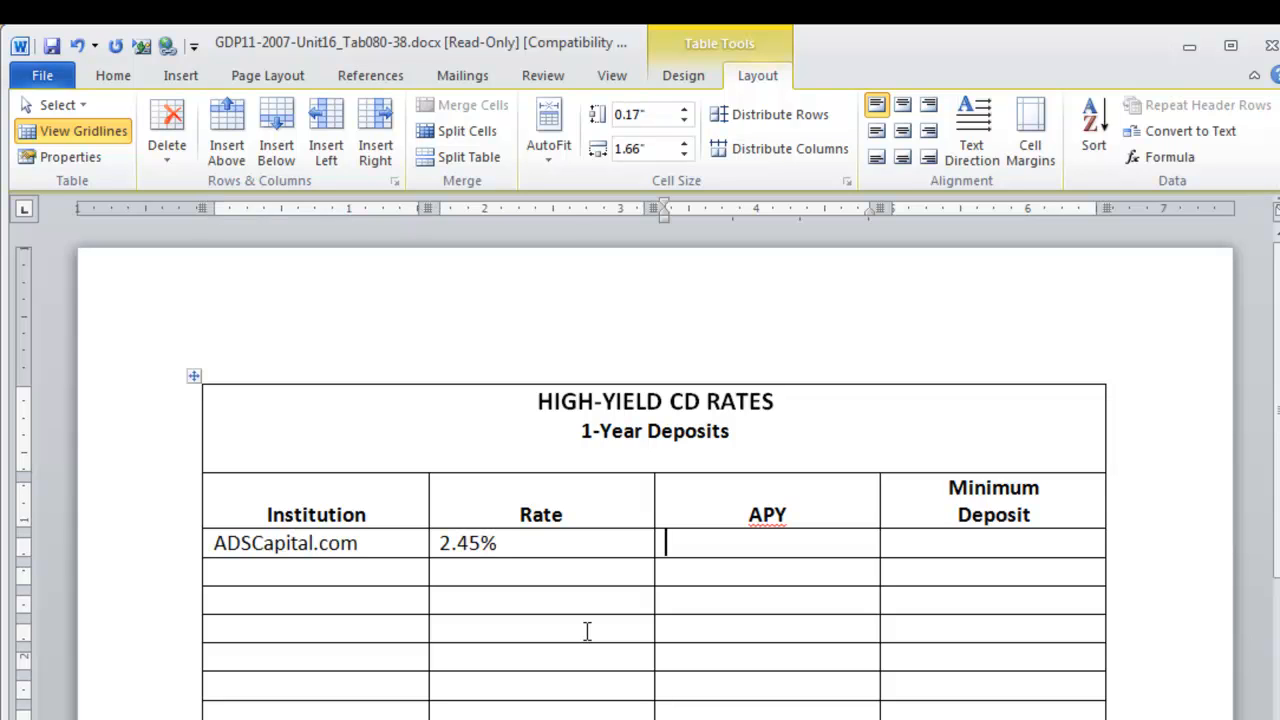
{"action": "type", "text": "2"}
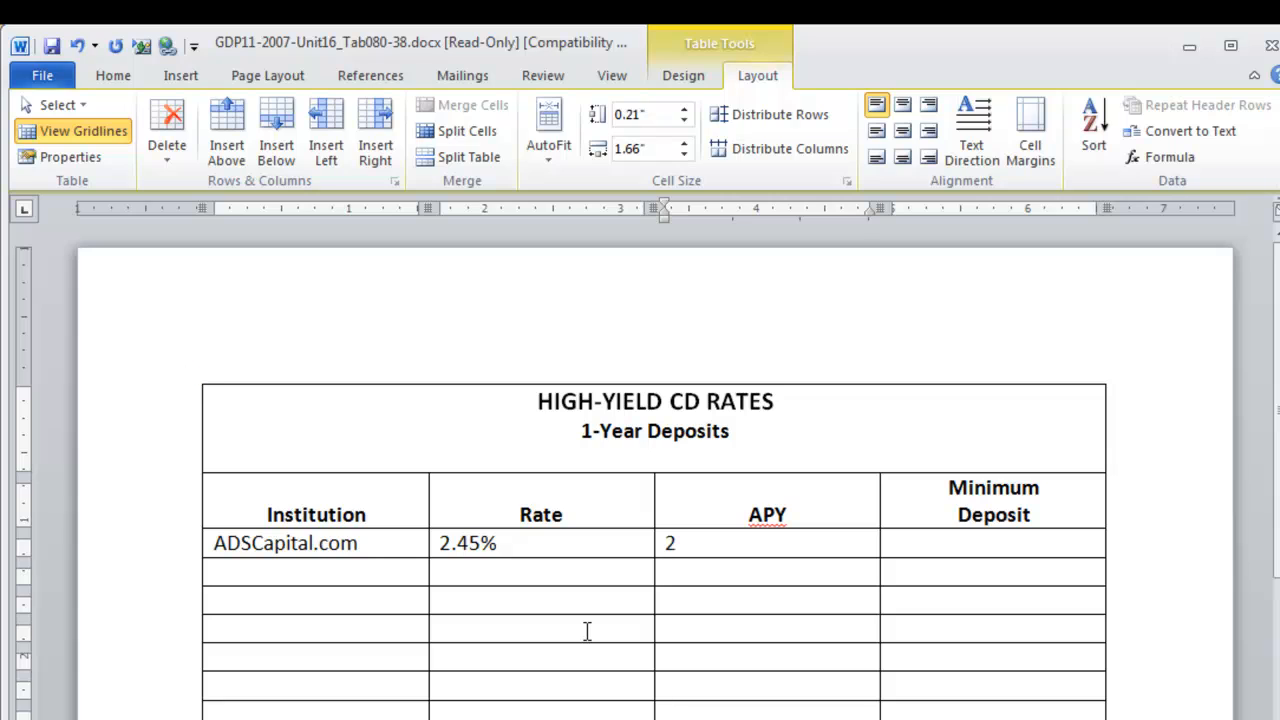
{"action": "type", "text": ".70"}
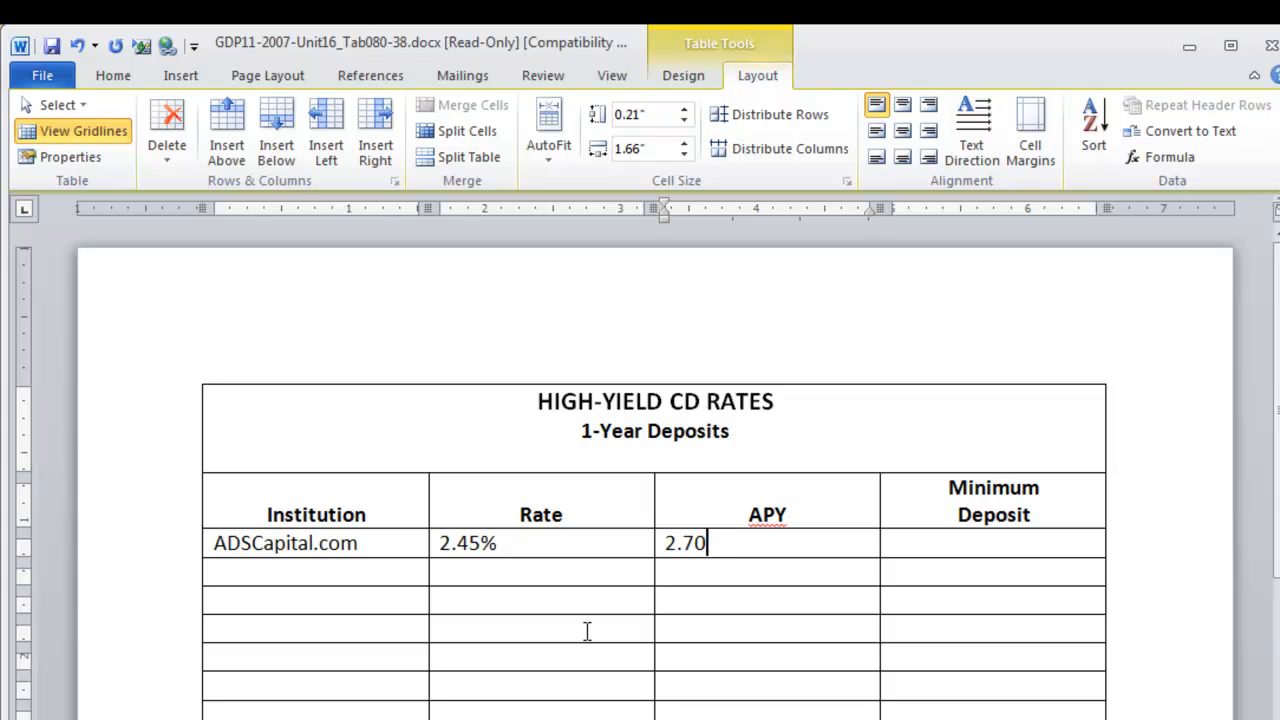
{"action": "type", "text": "%"}
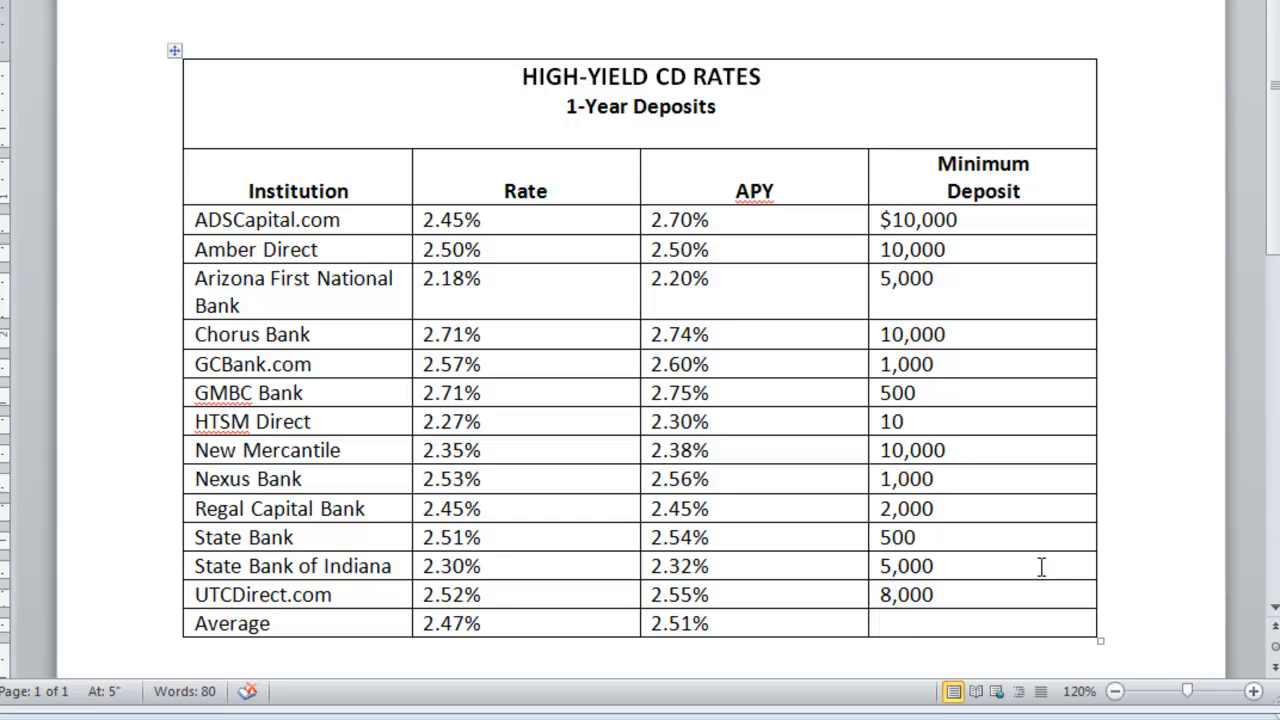
{"action": "type", "text": "$"}
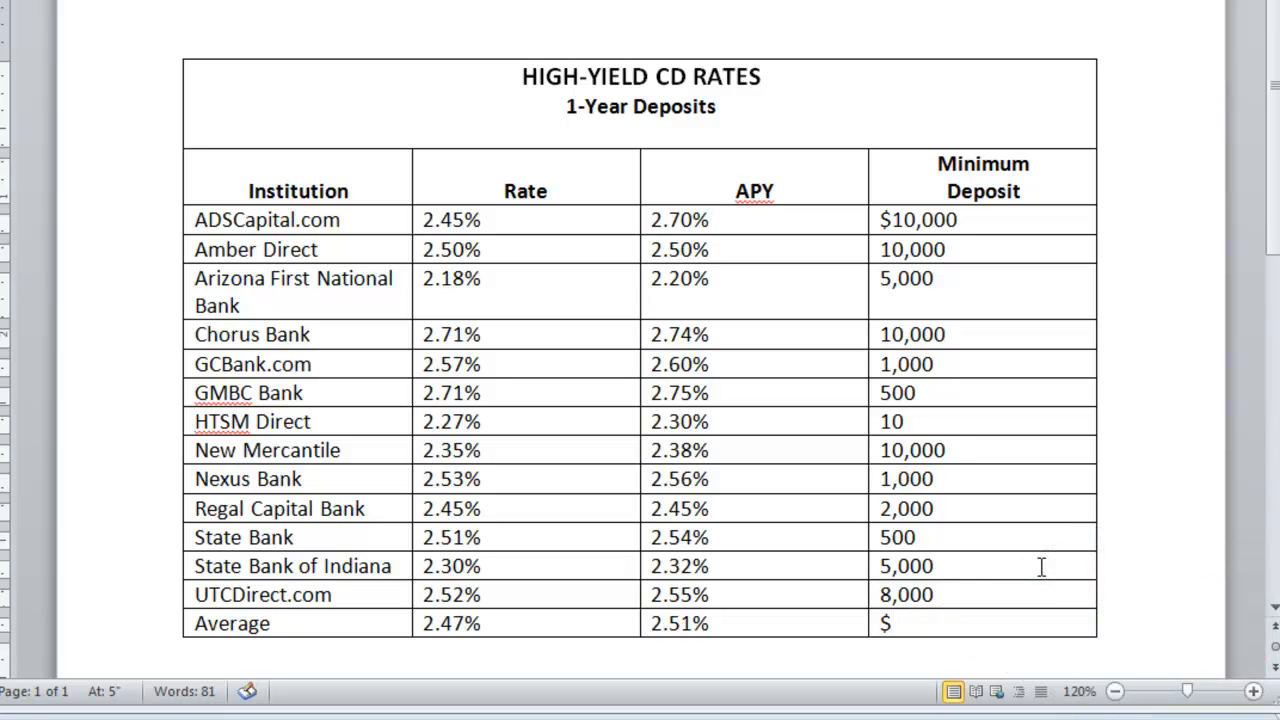
{"action": "type", "text": "4"}
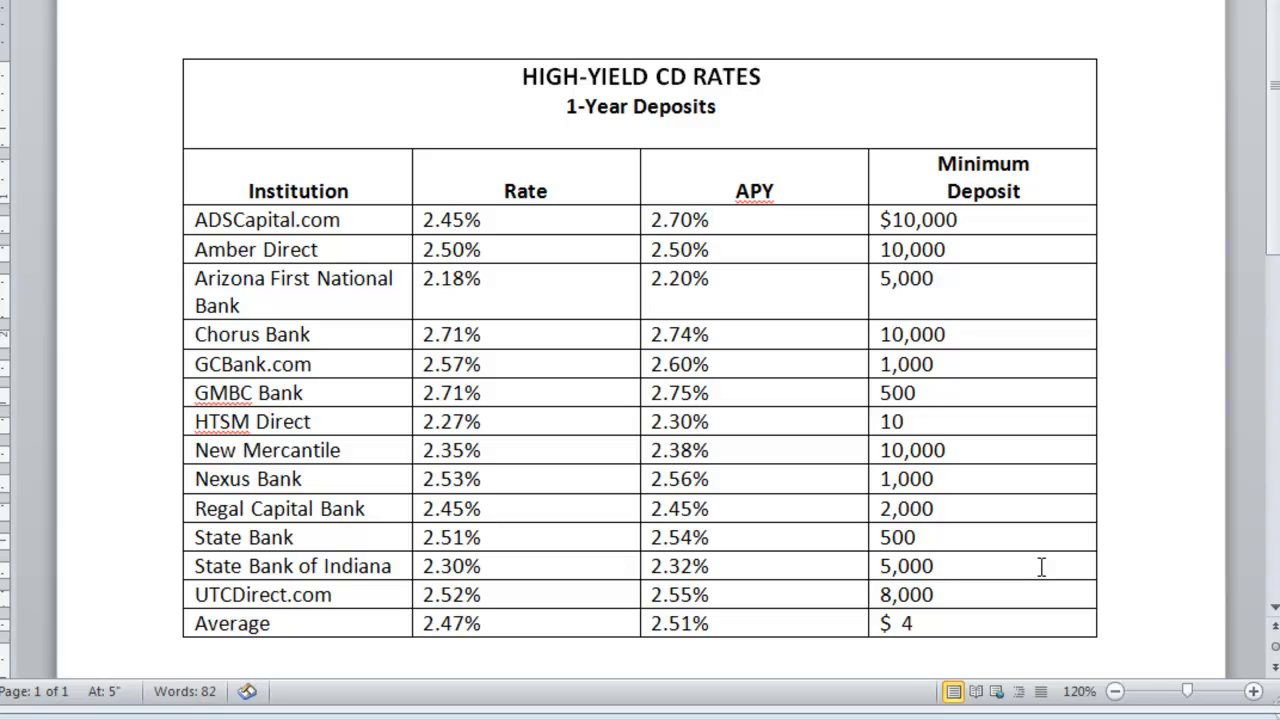
{"action": "type", "text": ",847"}
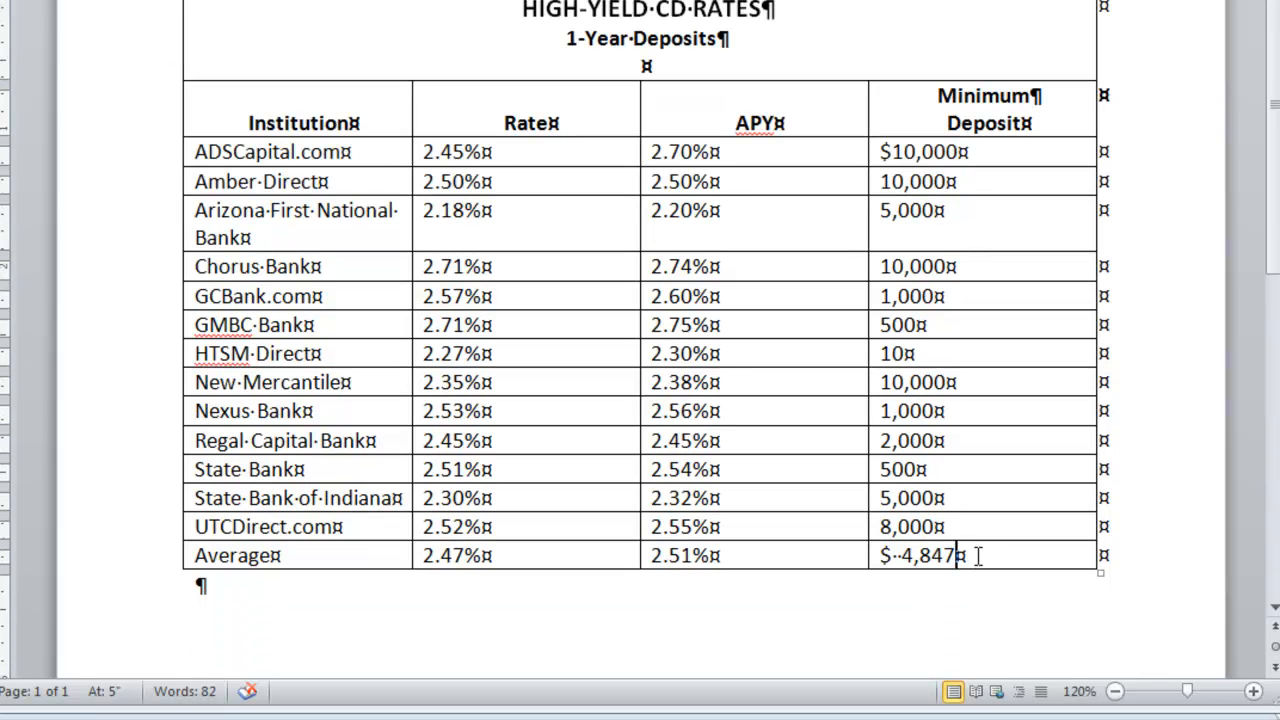
{"action": "mouse_move", "coordinate": [810, 370]}
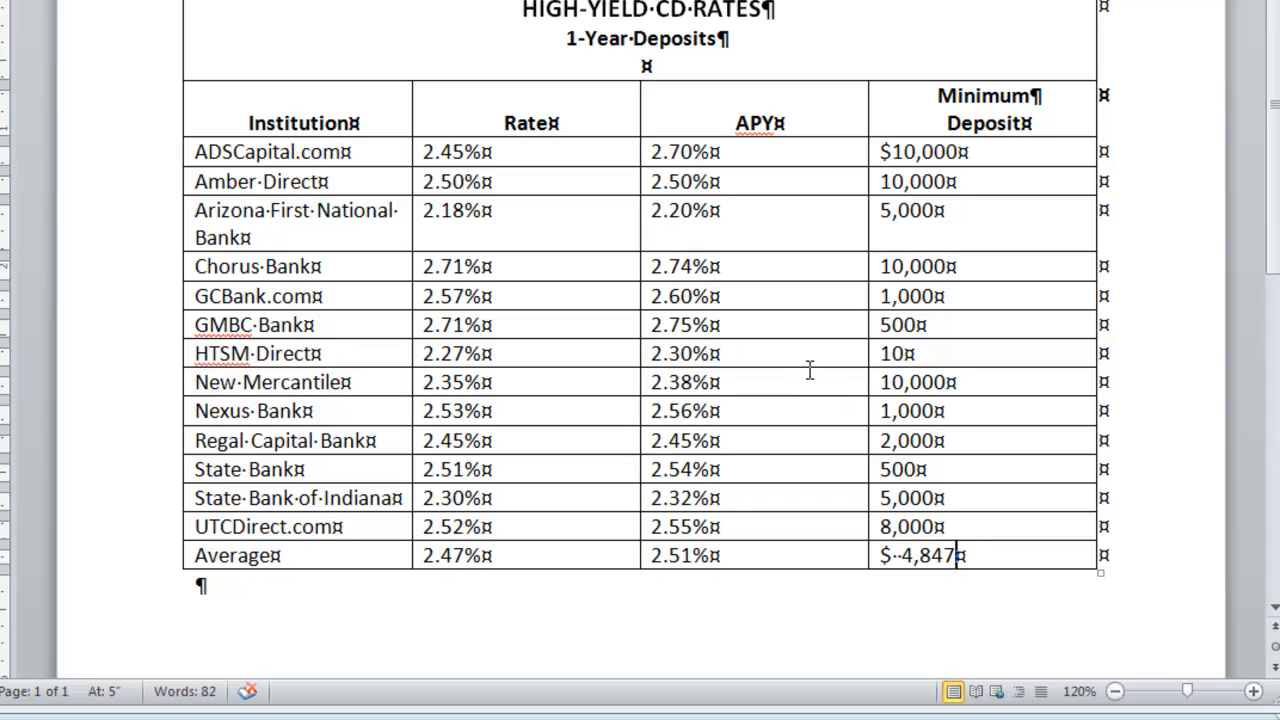
{"action": "mouse_move", "coordinate": [564, 224]}
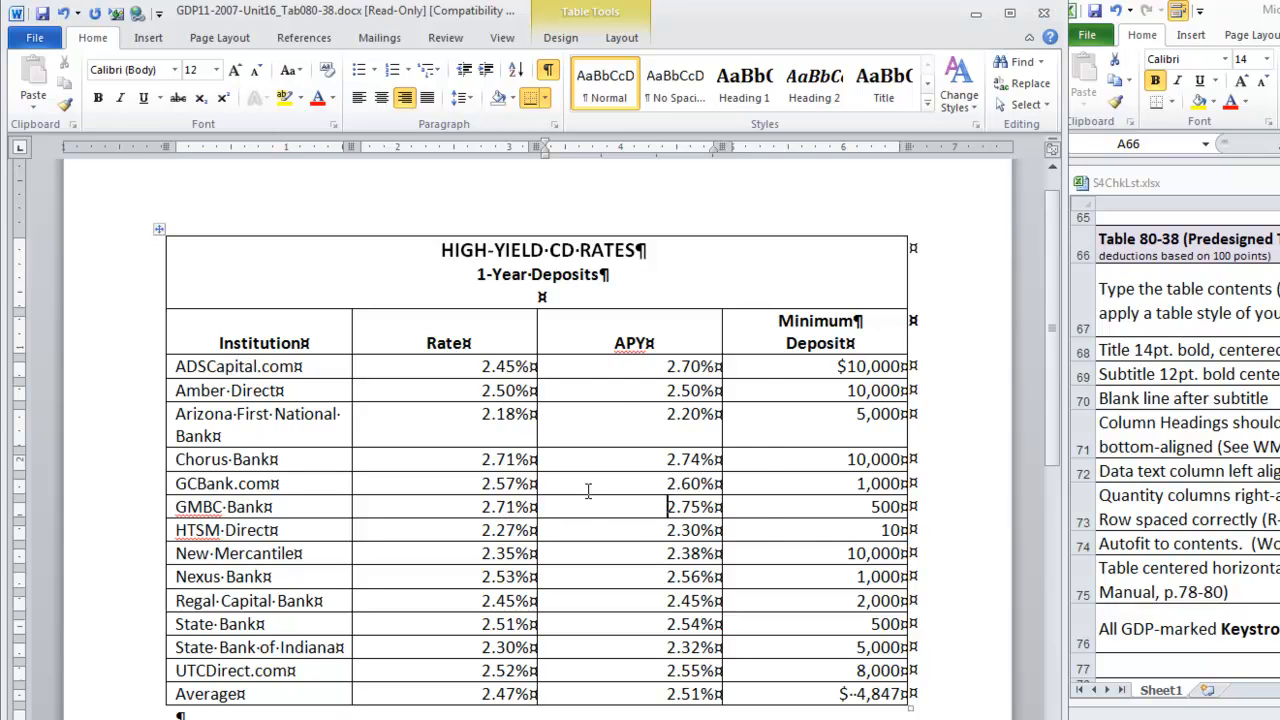
AutoFit the columns to contents and center the page vertically in Page Setup
{"action": "right_click", "coordinate": [588, 508]}
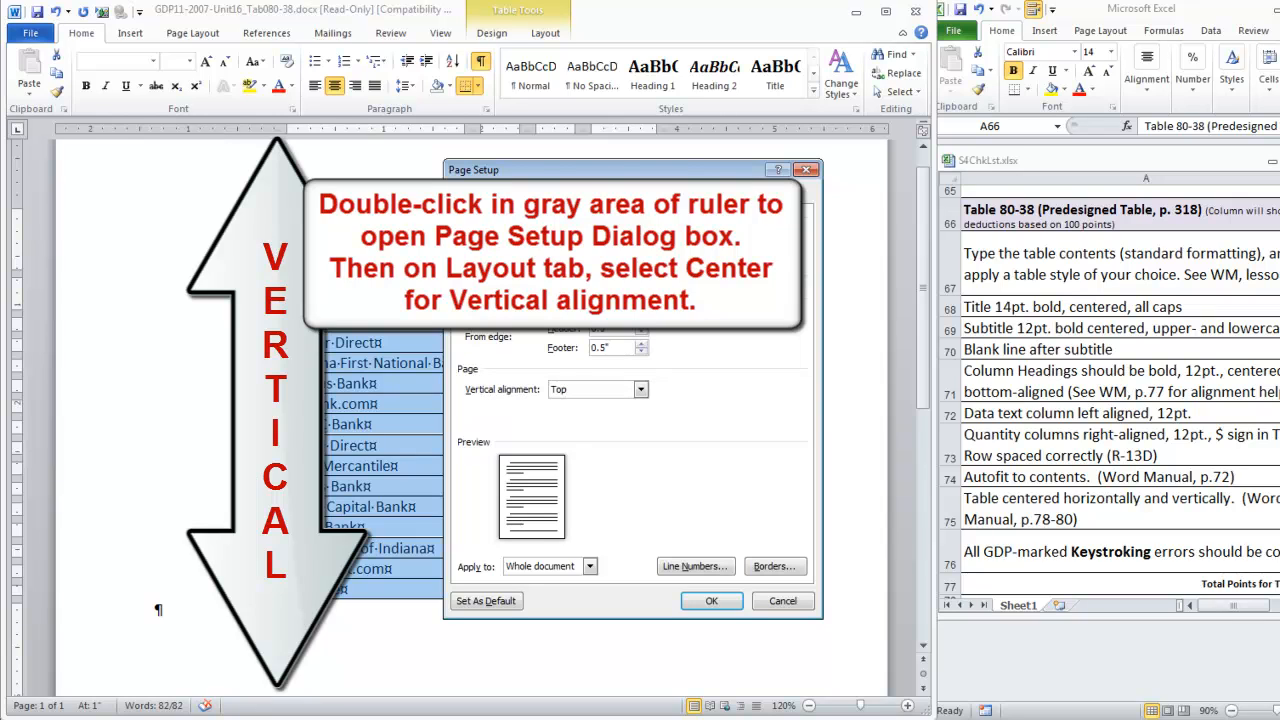
{"action": "left_click", "coordinate": [640, 388]}
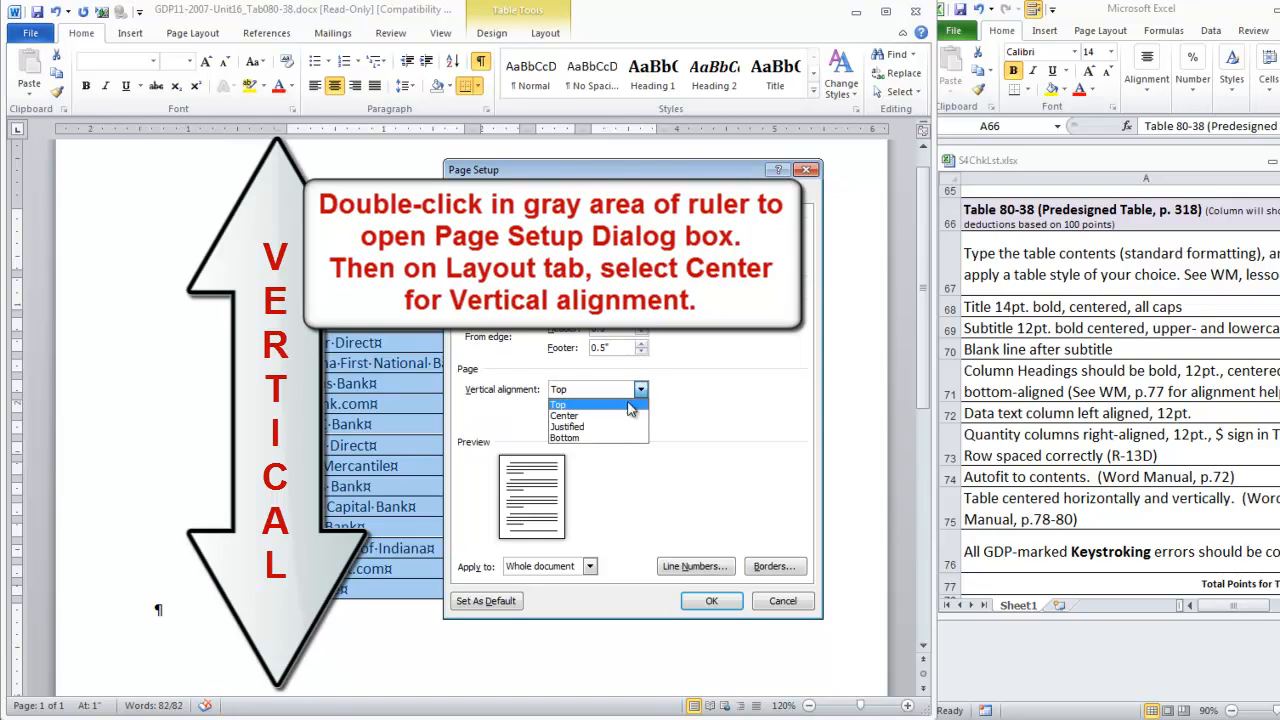
{"action": "left_click", "coordinate": [564, 414]}
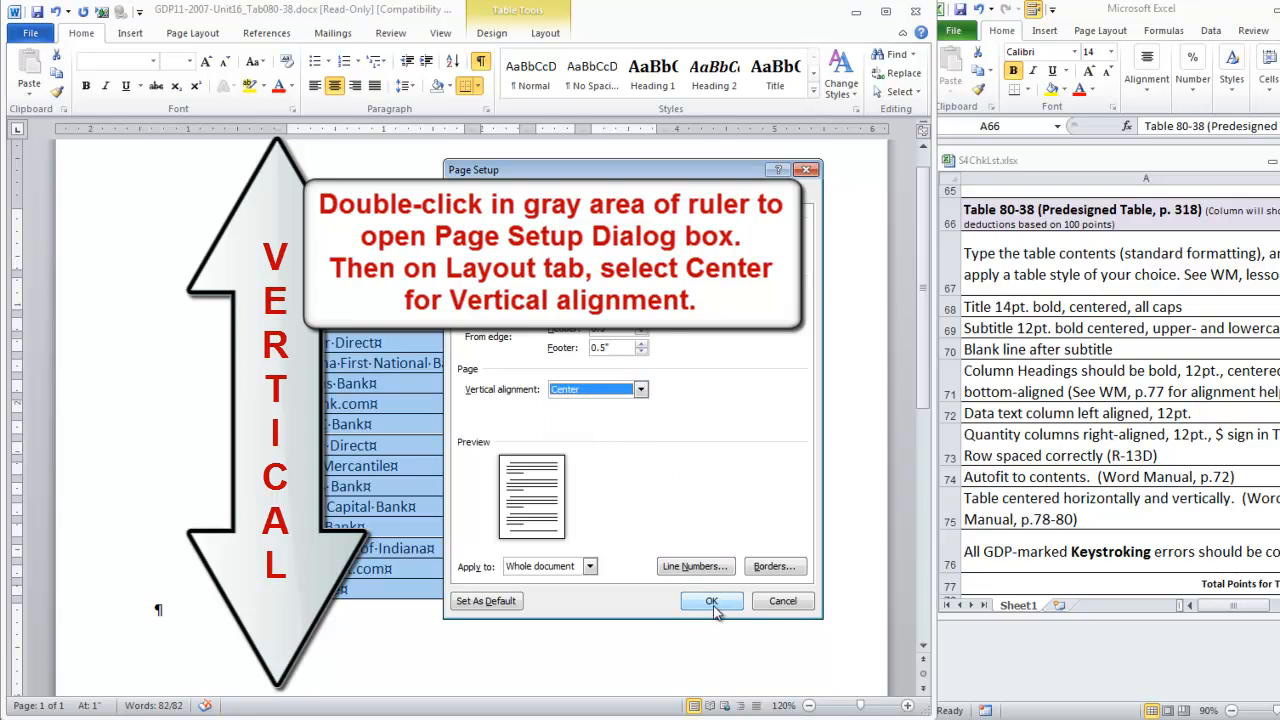
{"action": "left_click", "coordinate": [712, 600]}
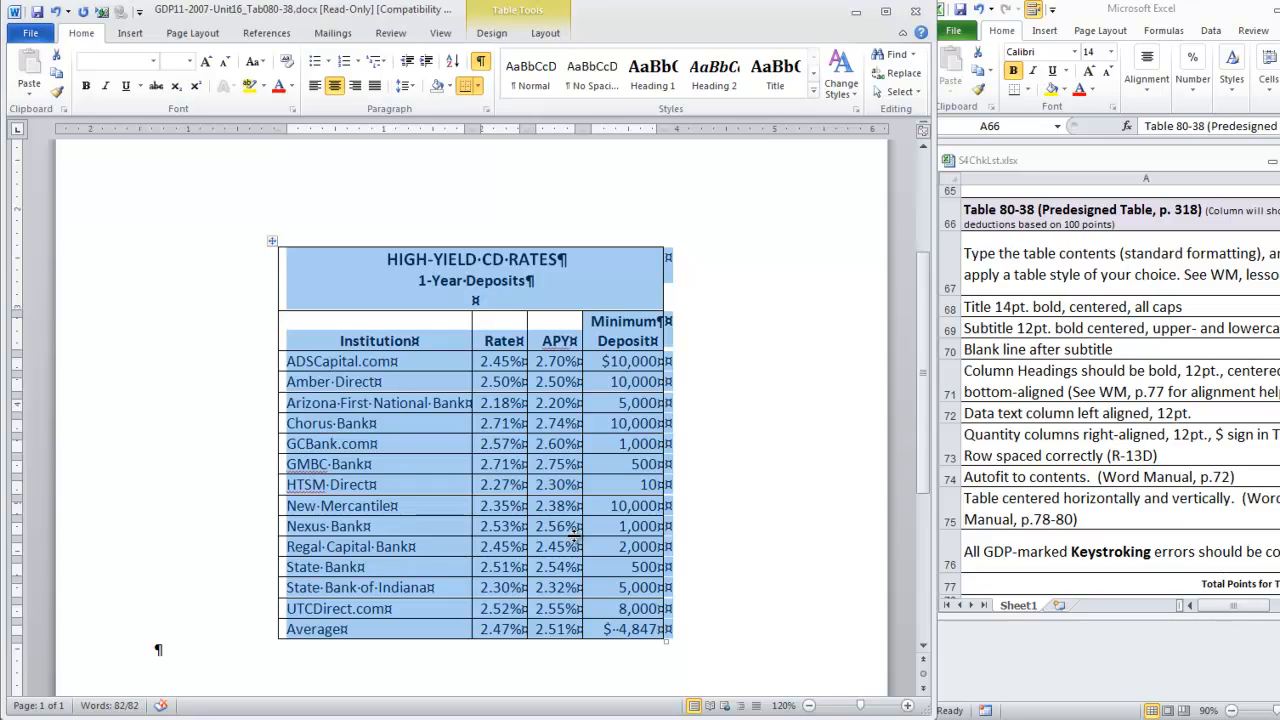
{"action": "mouse_move", "coordinate": [584, 544]}
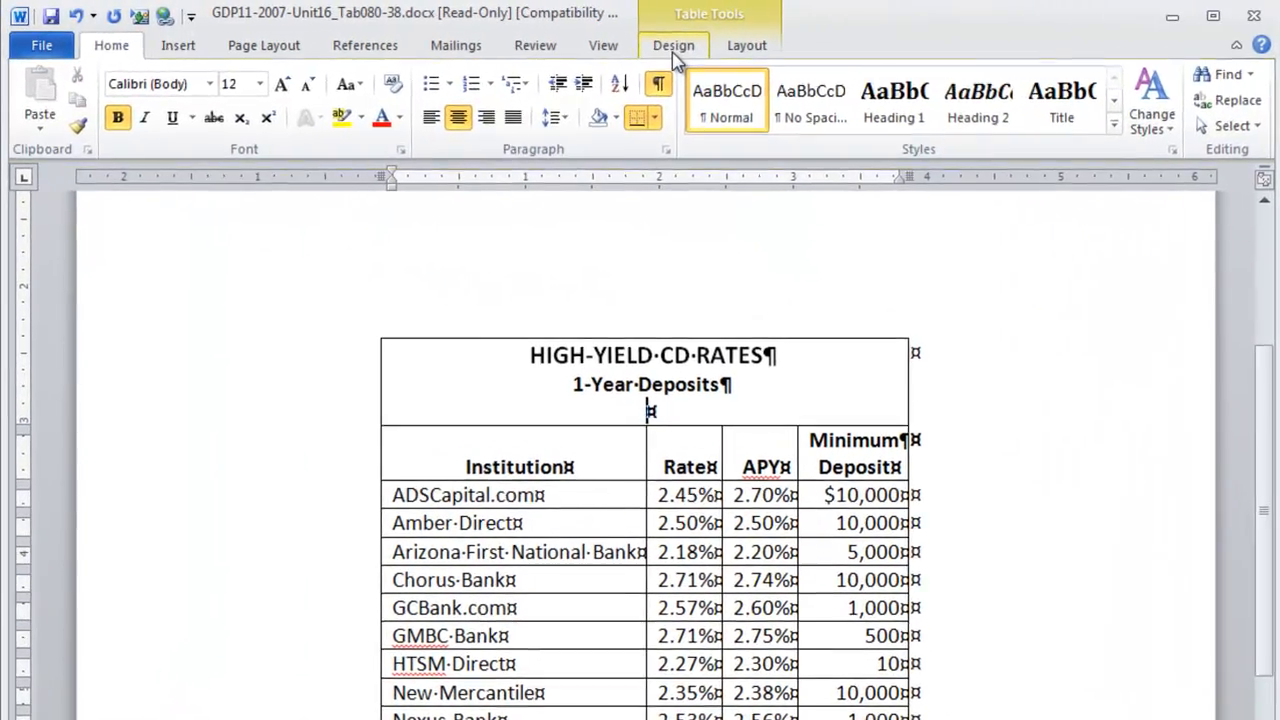
Expand the Table Styles gallery to pick Medium Grid 3 - Accent 1
{"action": "left_click", "coordinate": [672, 44]}
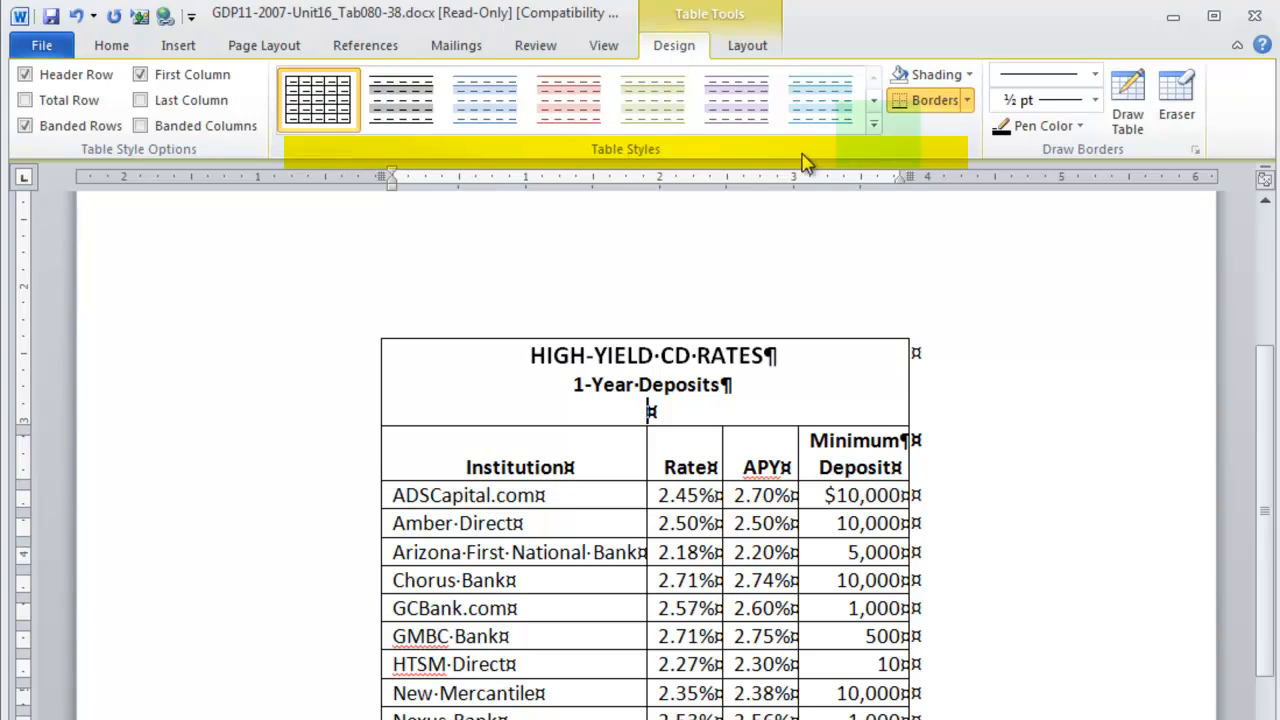
{"action": "mouse_move", "coordinate": [876, 136]}
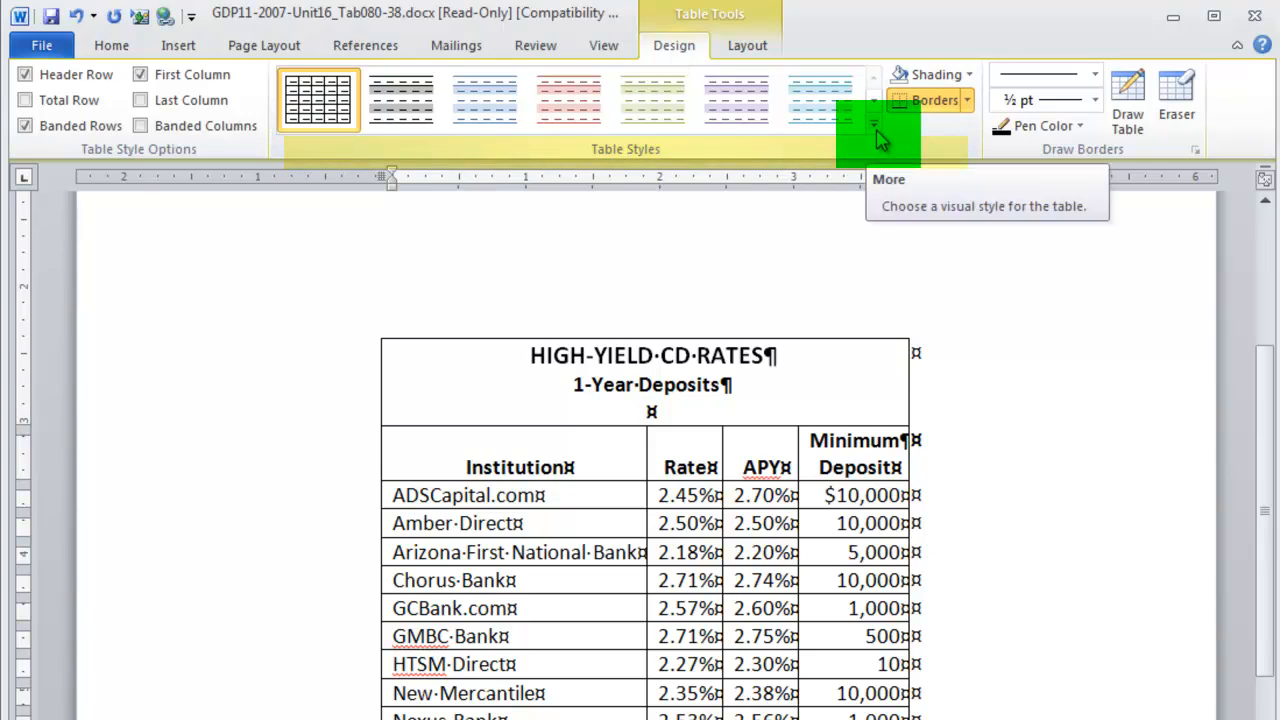
{"action": "left_click", "coordinate": [872, 124]}
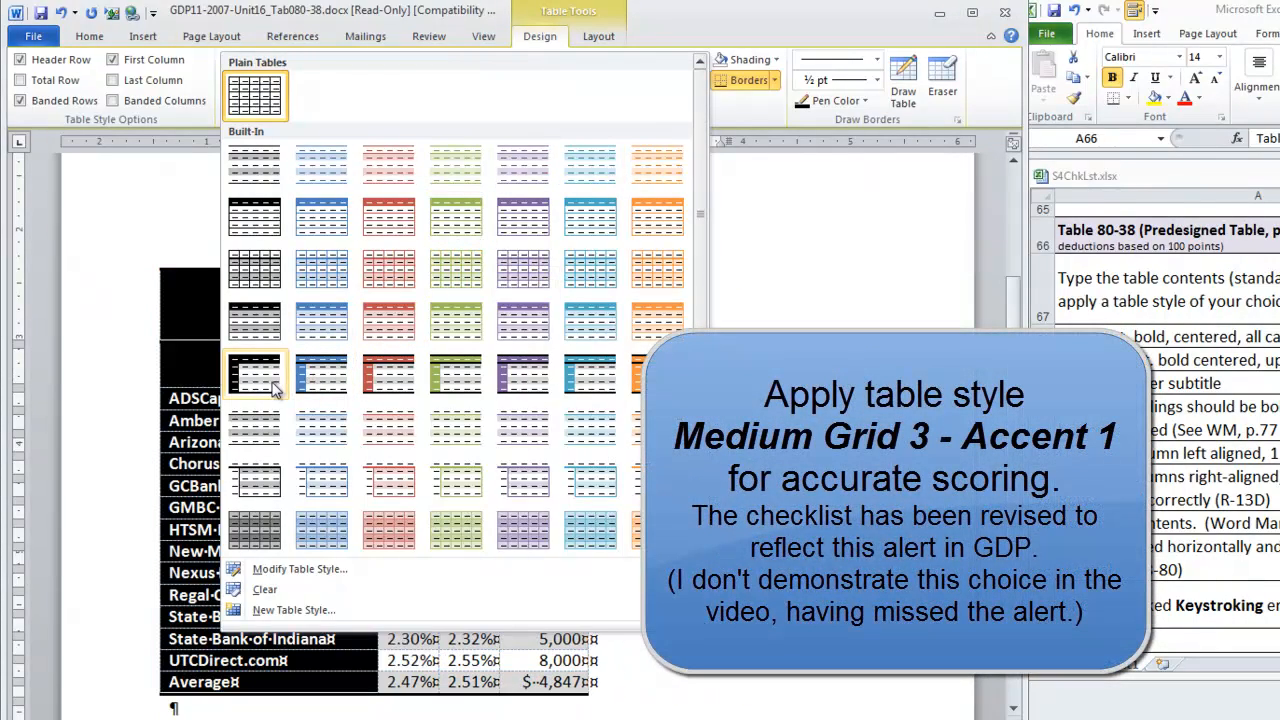
{"action": "mouse_move", "coordinate": [322, 372]}
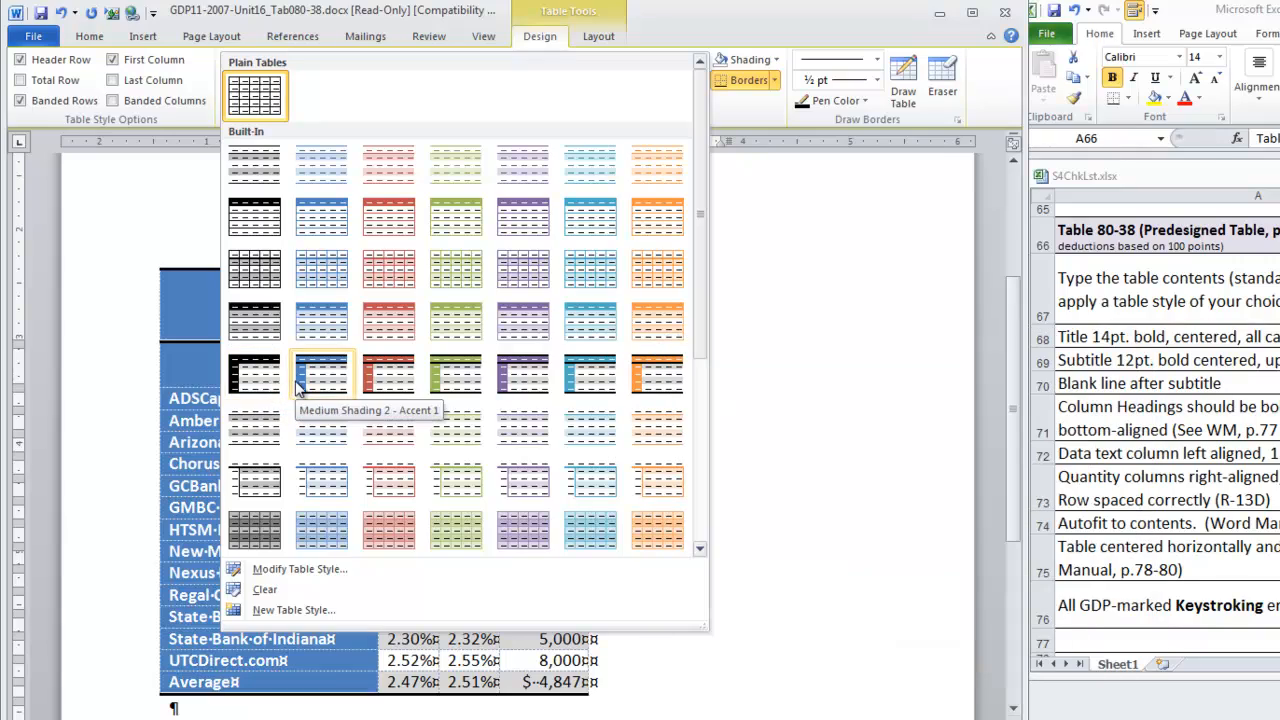
{"action": "mouse_move", "coordinate": [330, 390]}
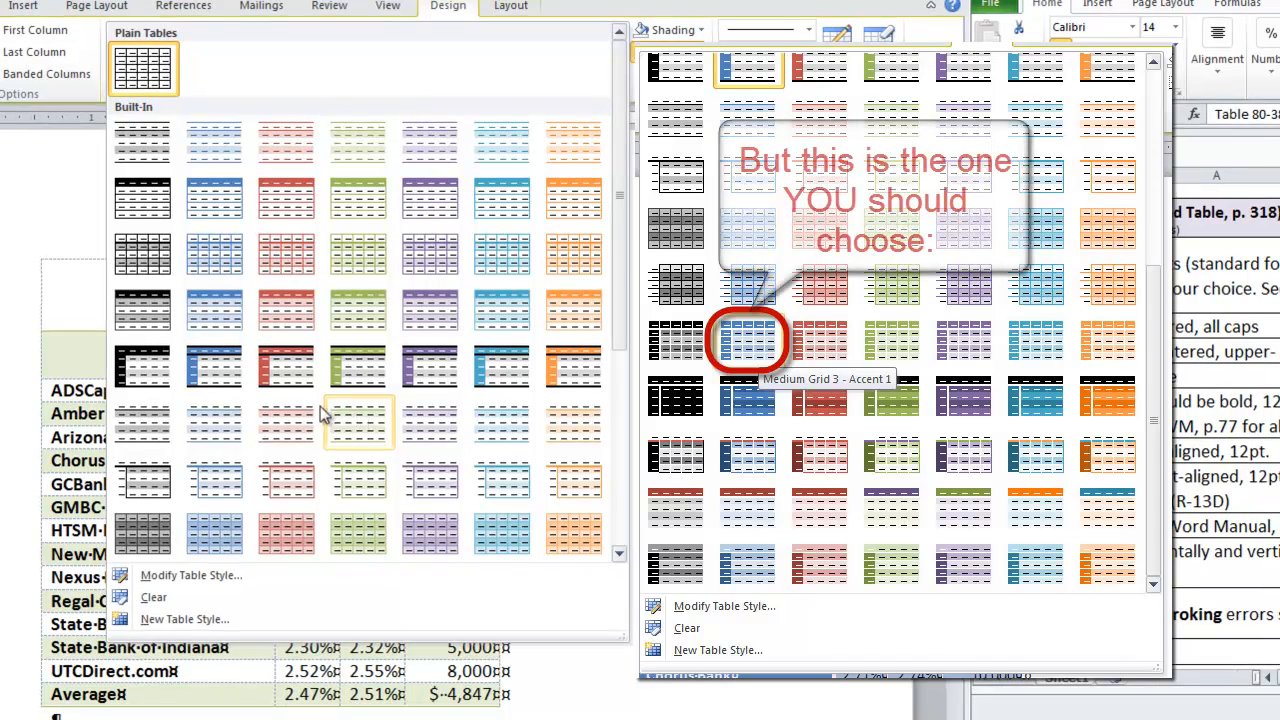
{"action": "mouse_move", "coordinate": [214, 368]}
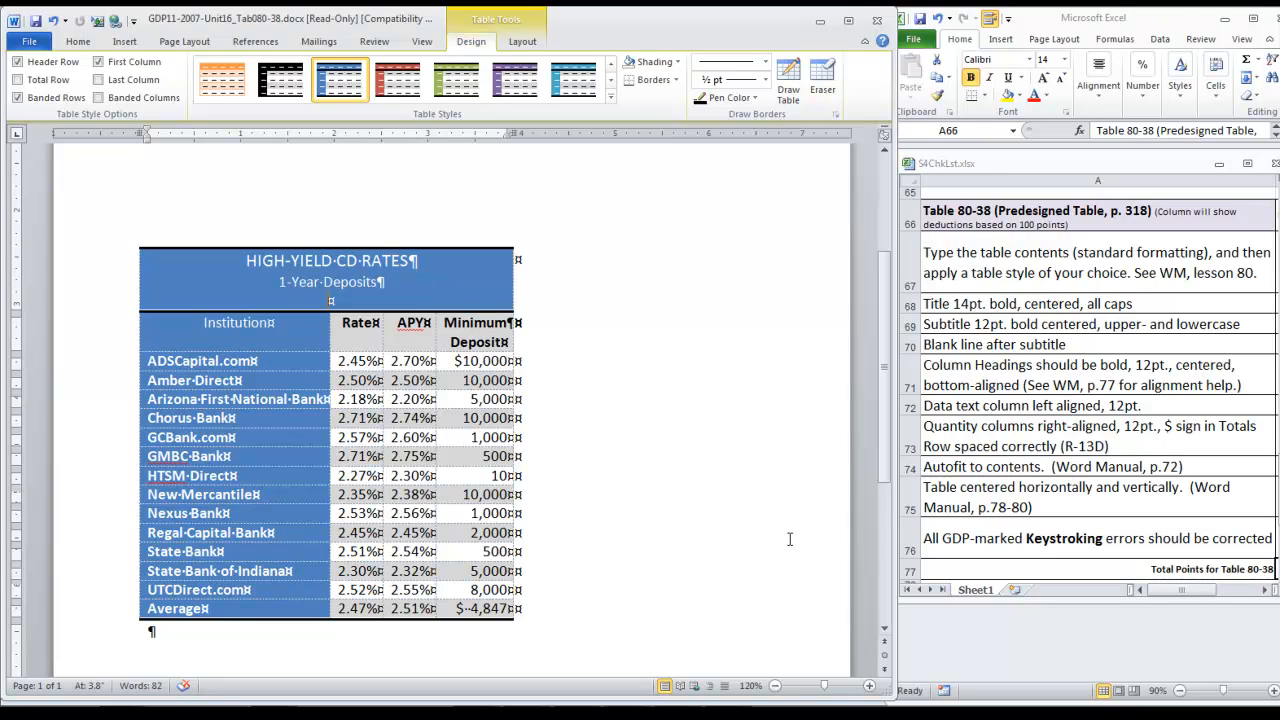
{"action": "mouse_move", "coordinate": [764, 518]}
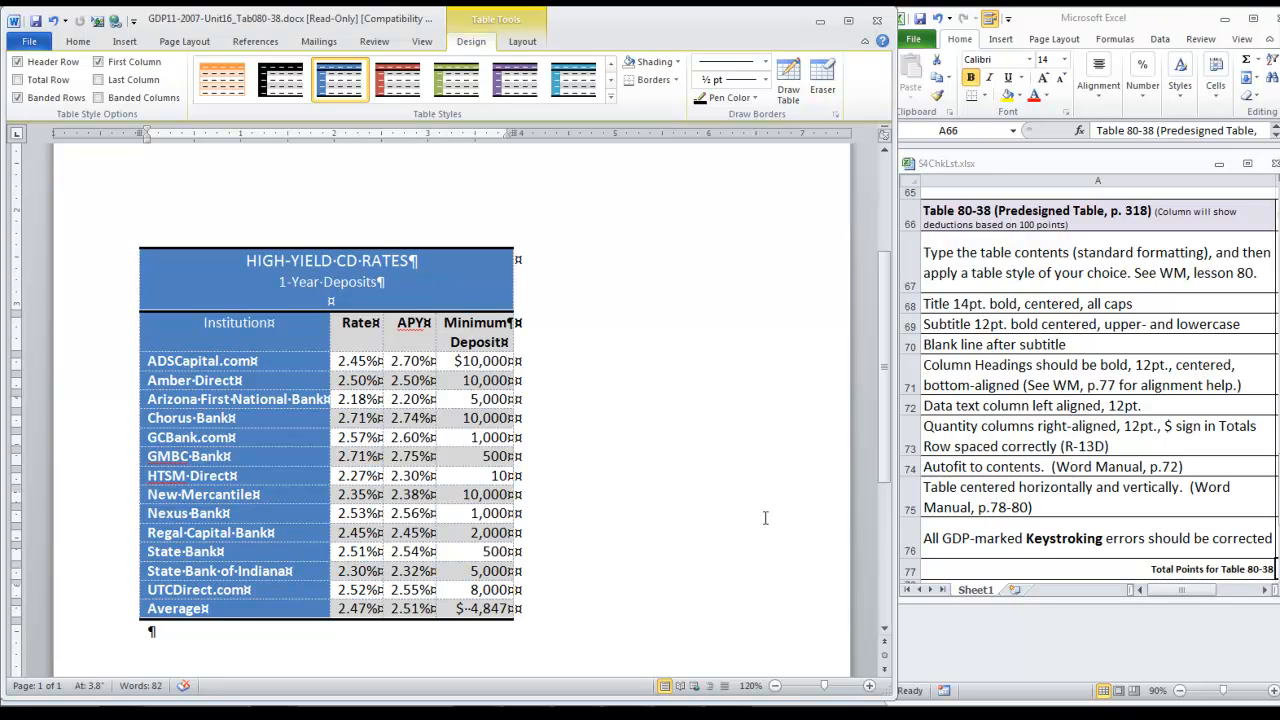
{"action": "mouse_move", "coordinate": [712, 510]}
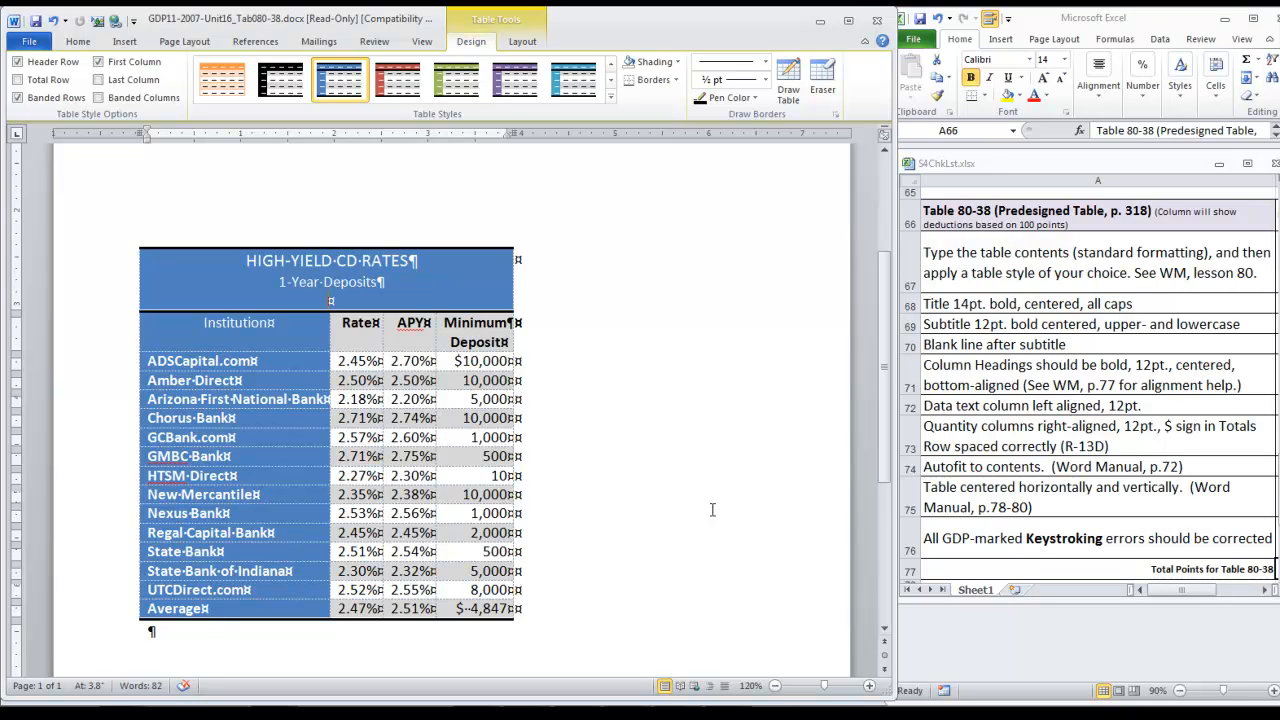
{"action": "mouse_move", "coordinate": [108, 290]}
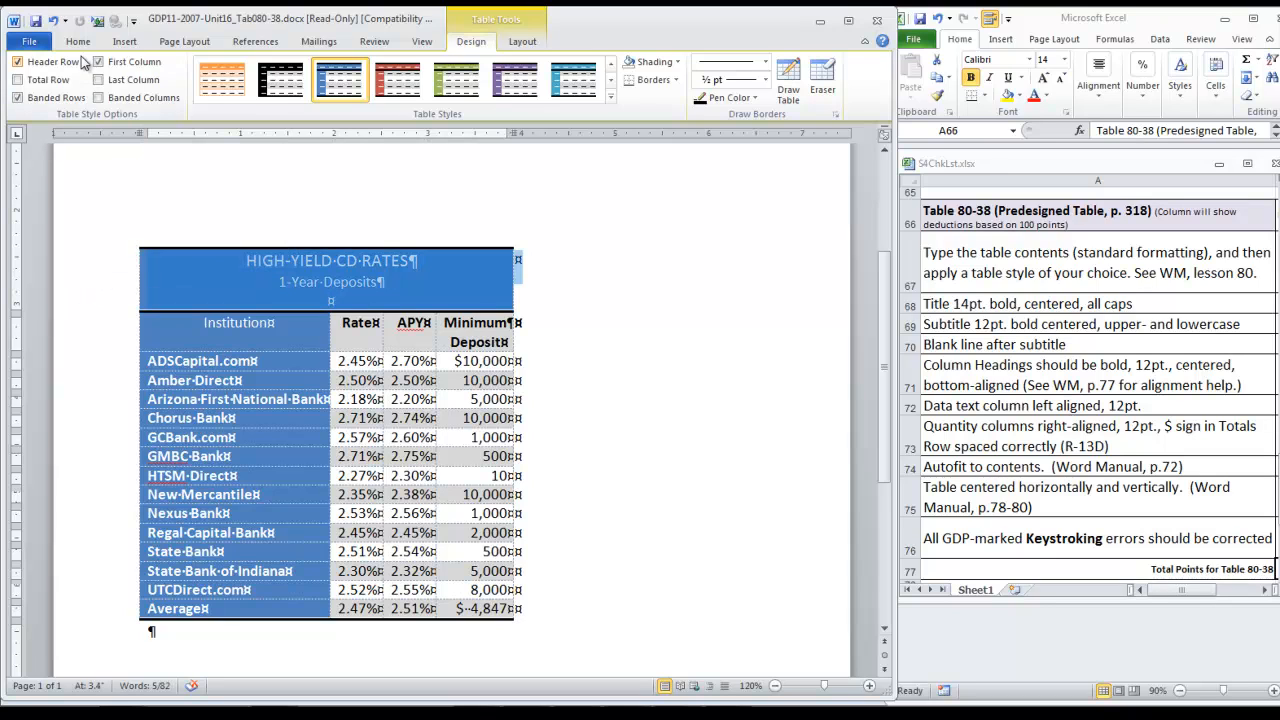
Bold the title, heading row and Average row from the Home tab
{"action": "left_click", "coordinate": [76, 40]}
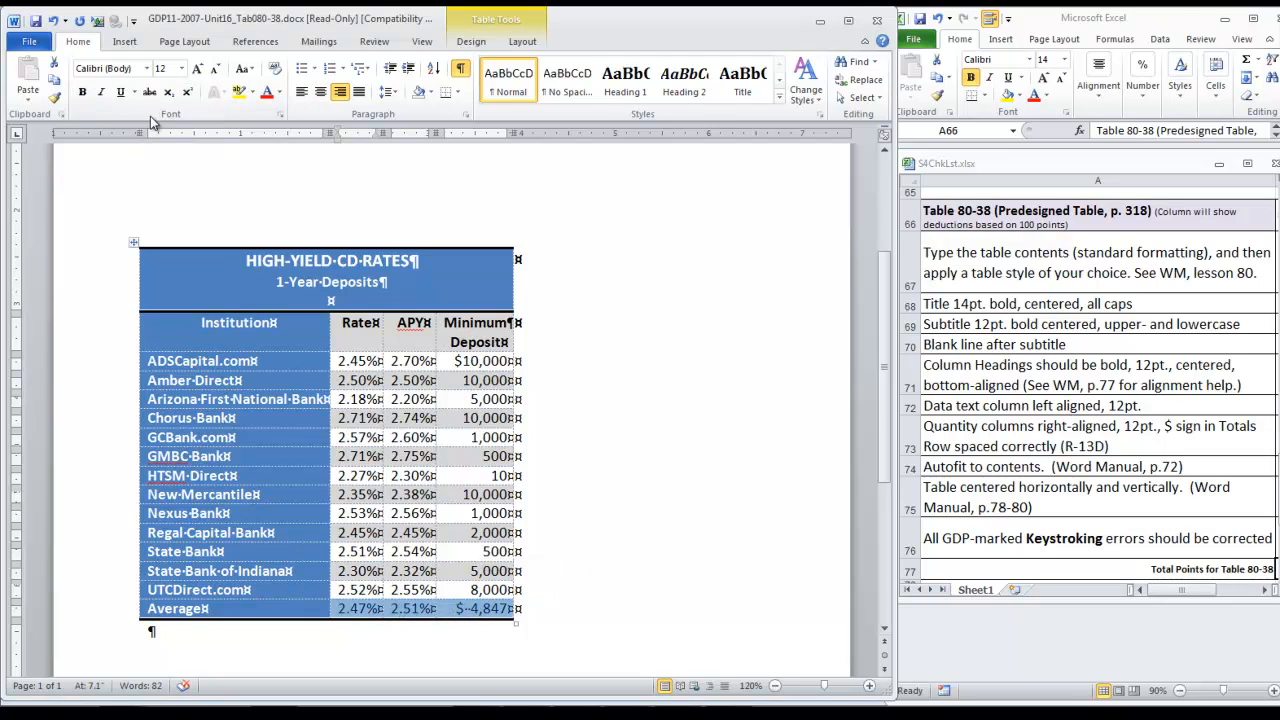
{"action": "left_click", "coordinate": [134, 244]}
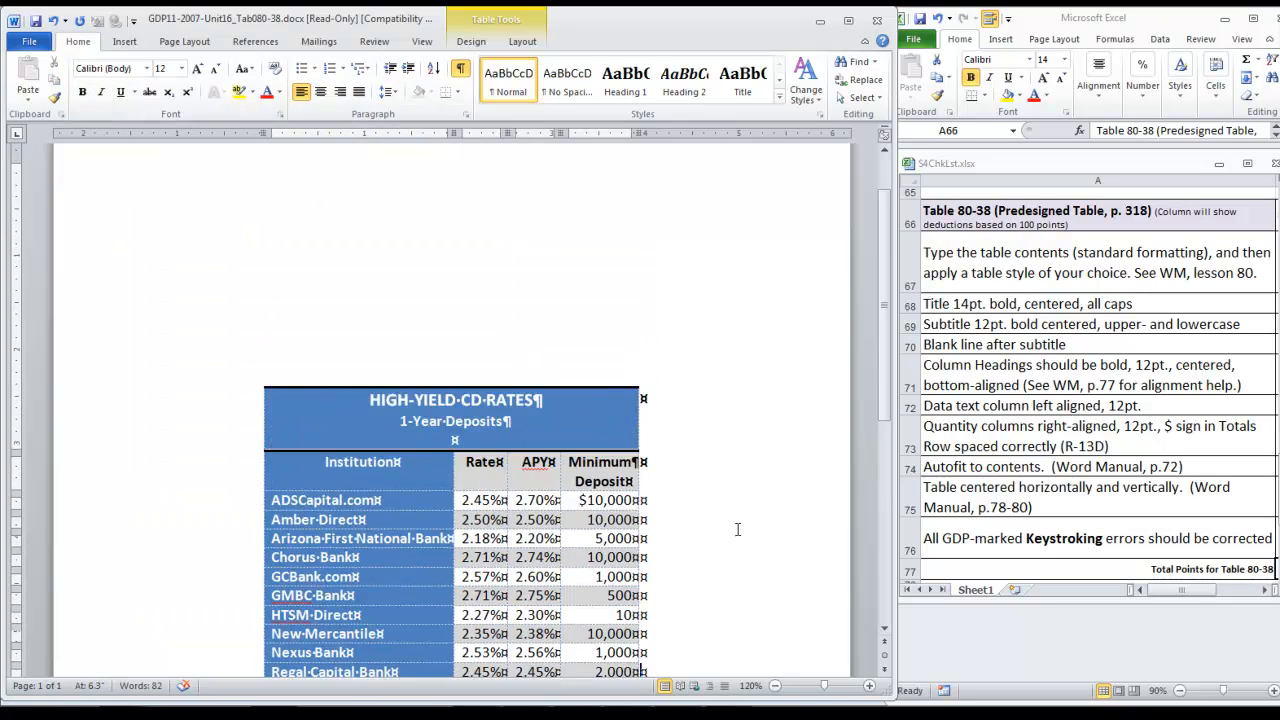
{"action": "scroll", "scroll_direction": "up", "scroll_amount": 3}
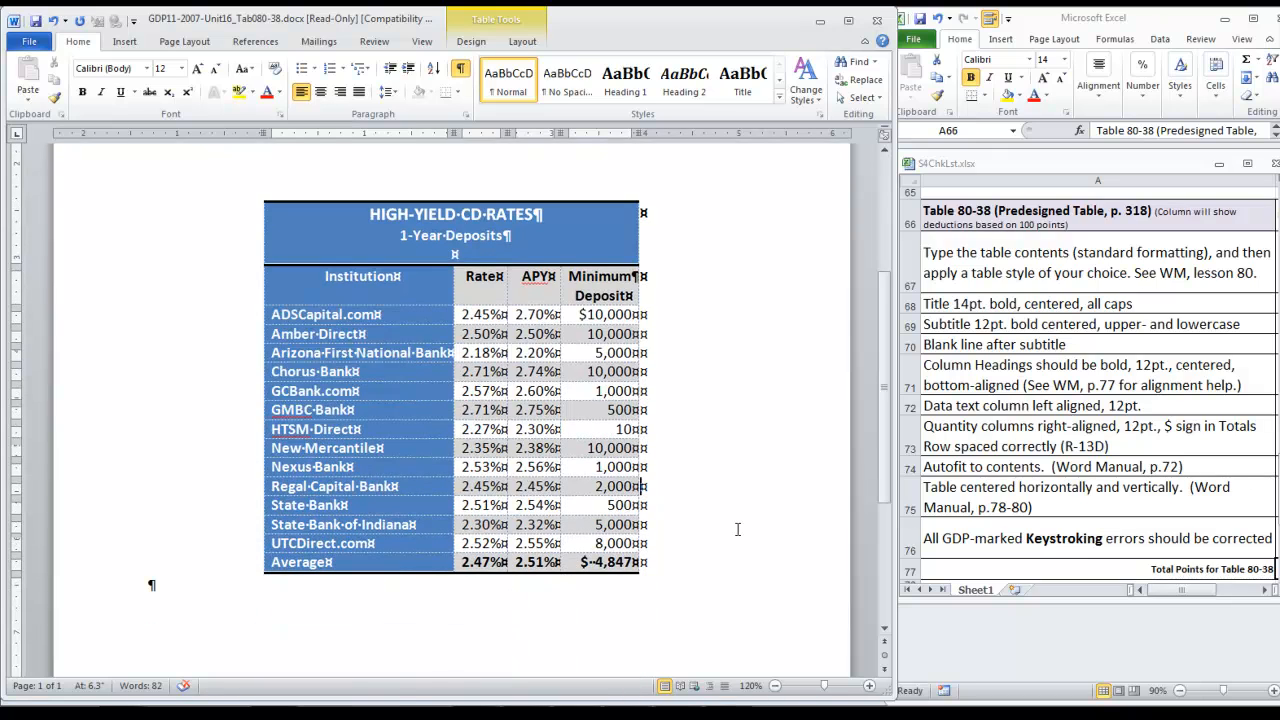
{"action": "mouse_move", "coordinate": [754, 520]}
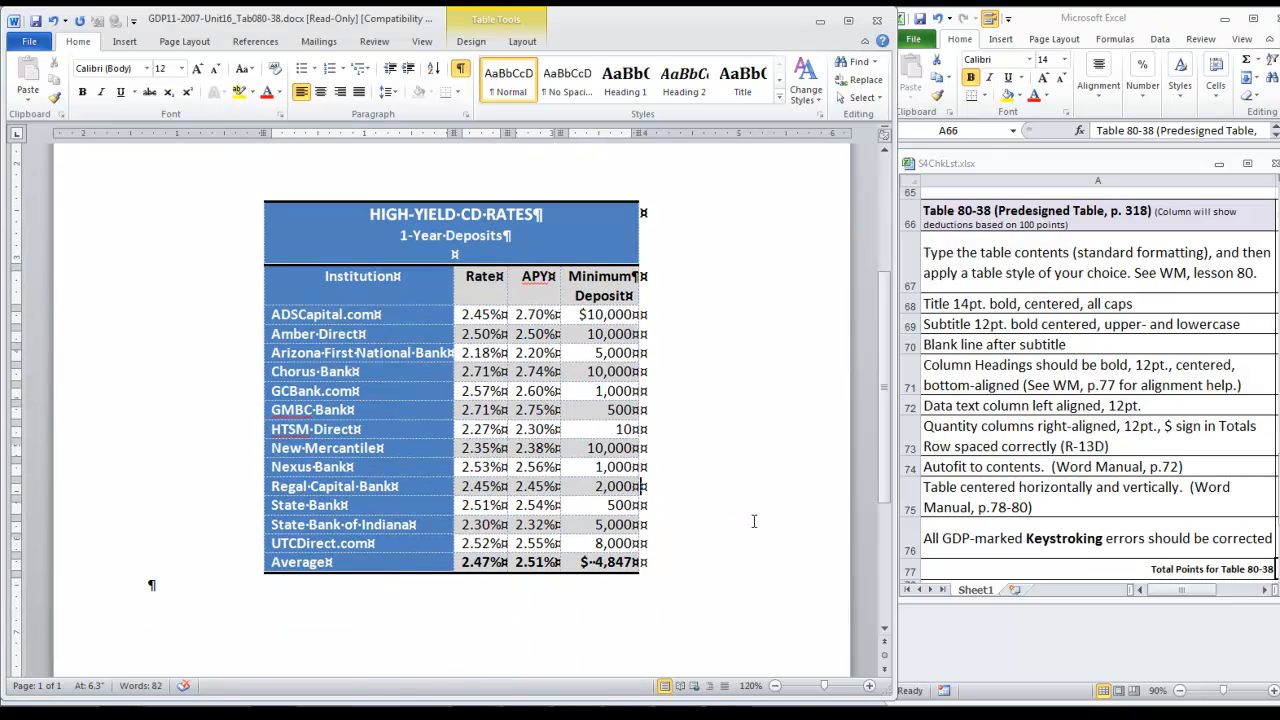